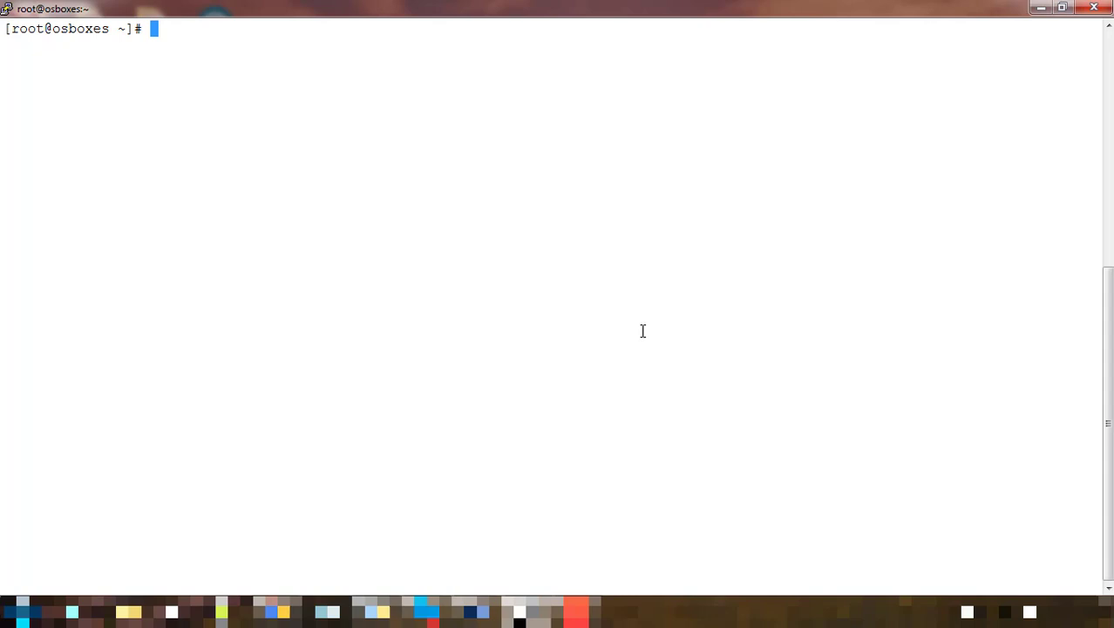
Create the dockerbuild directory with mkdir and change into it
{"action": "type", "text": "mkdir docker"}
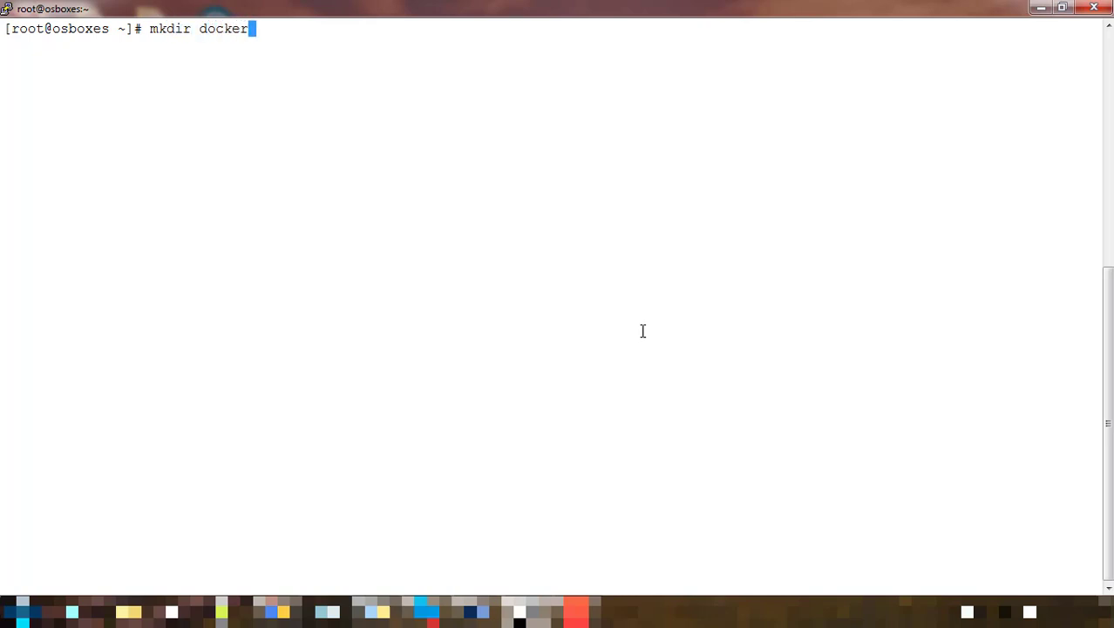
{"action": "type", "text": "buil"}
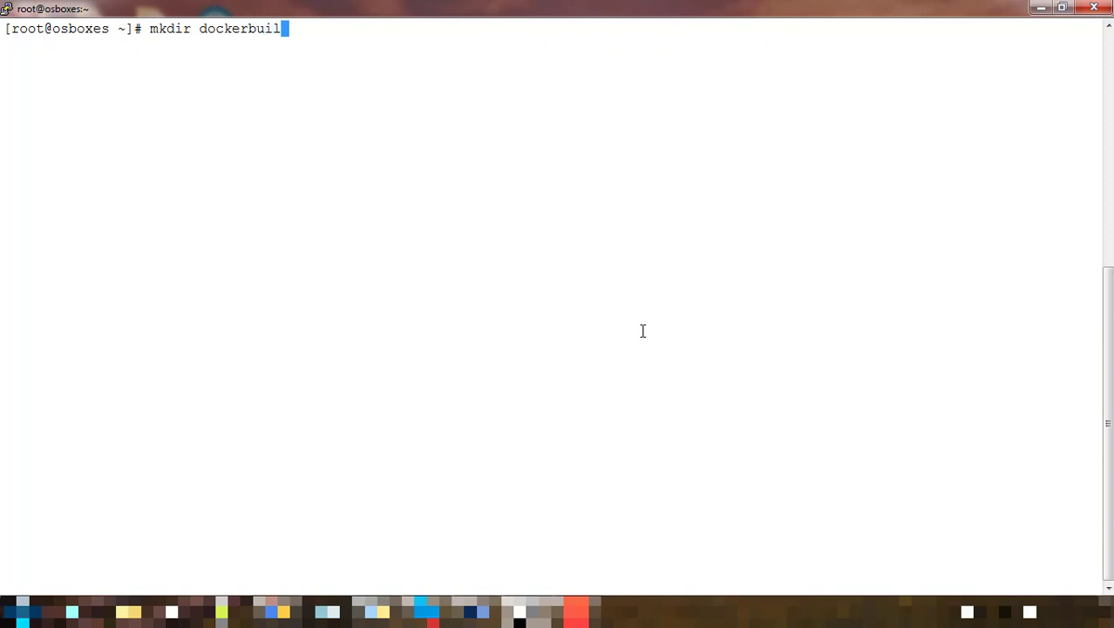
{"action": "type", "text": "cd dockerbuild/"}
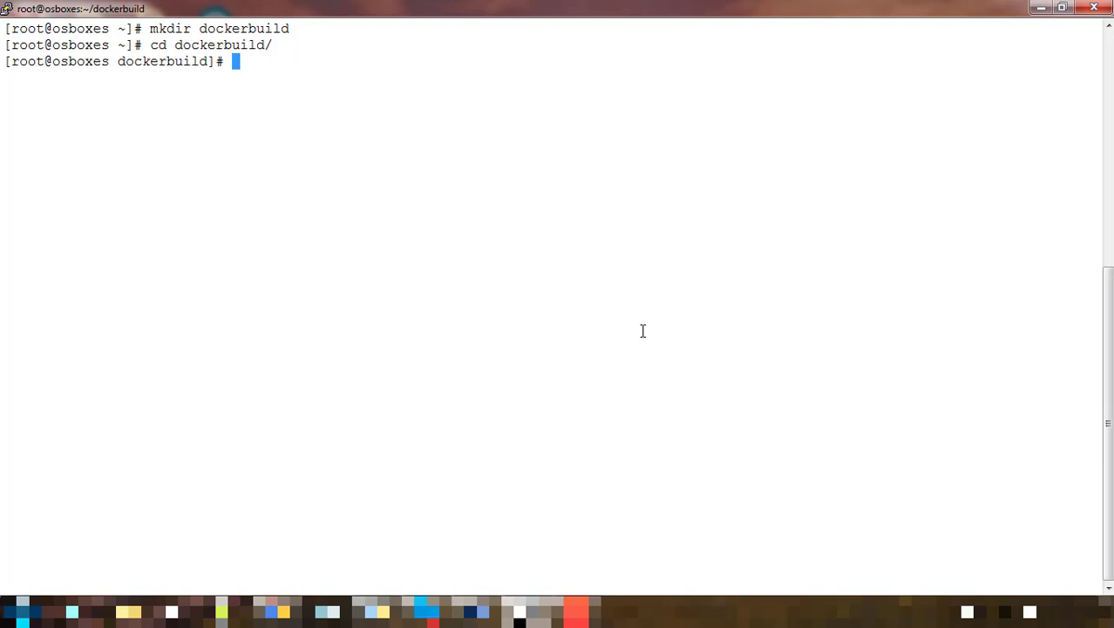
Start editing a new file named Dockerfile in vim
{"action": "type", "text": "vim D"}
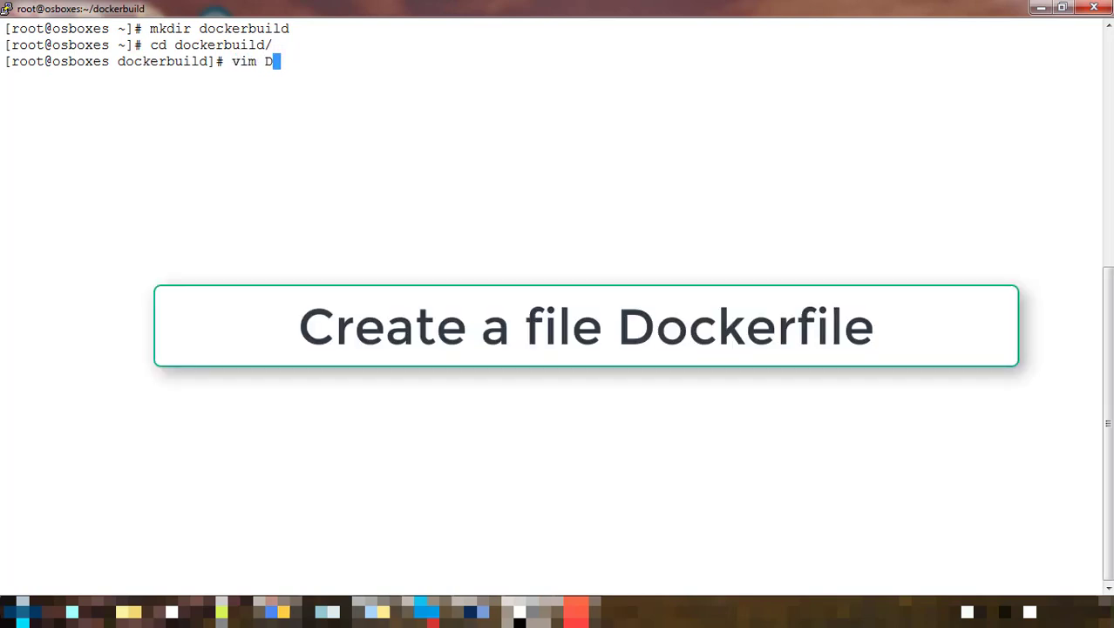
{"action": "type", "text": "ockerf"}
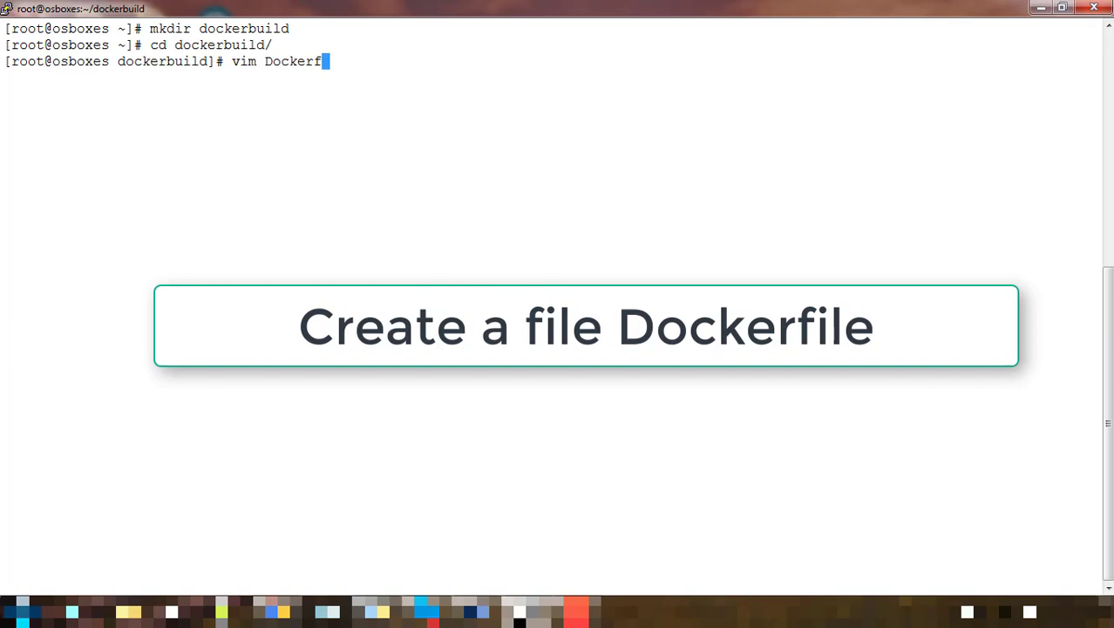
{"action": "type", "text": "ile"}
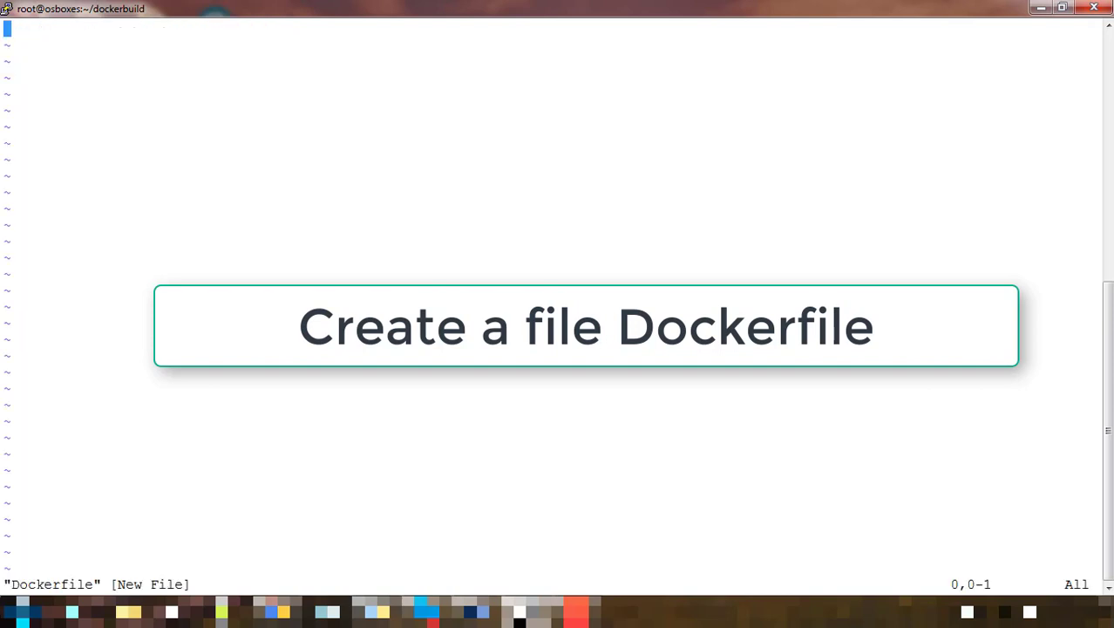
Enter insert mode and write the comment line '# This is simple dockerfile', correcting 'build' to 'file'
{"action": "key", "text": "i"}
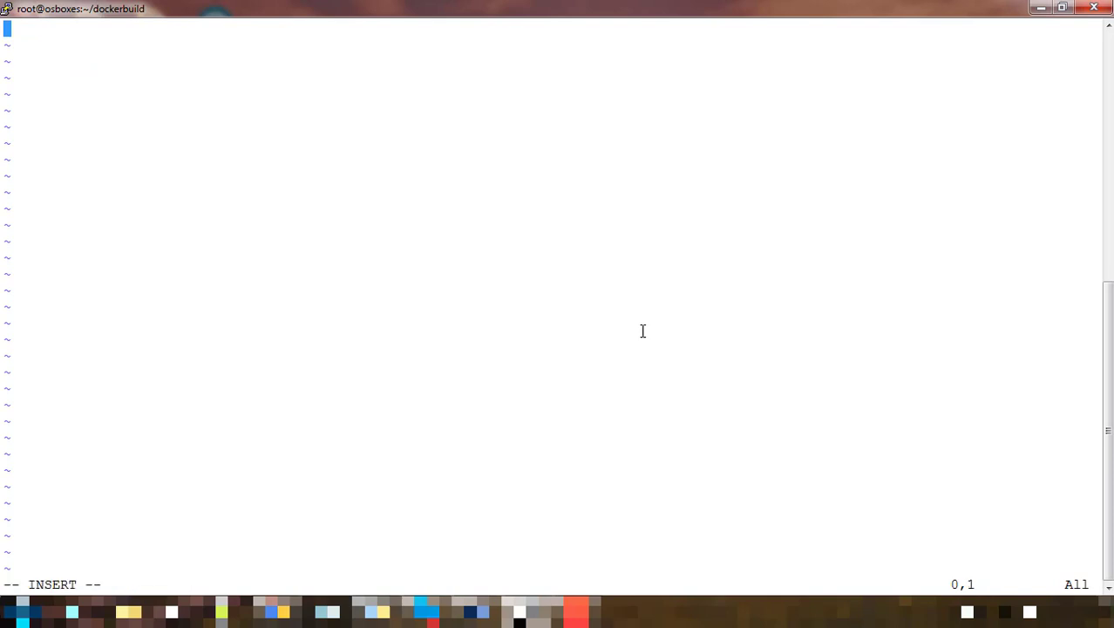
{"action": "type", "text": "#"}
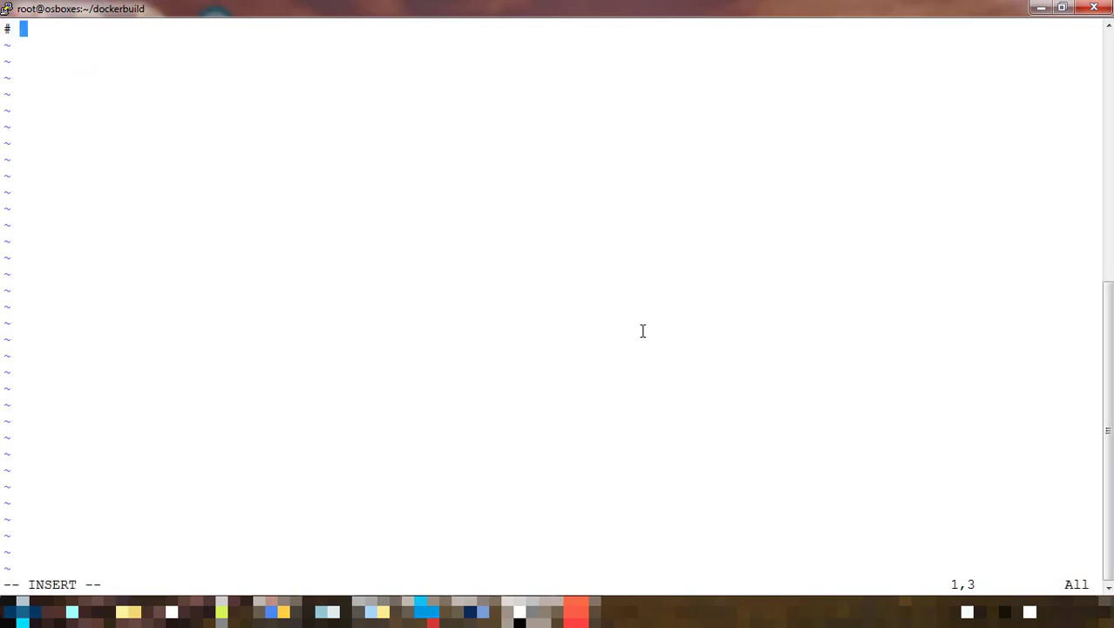
{"action": "type", "text": "This is sim"}
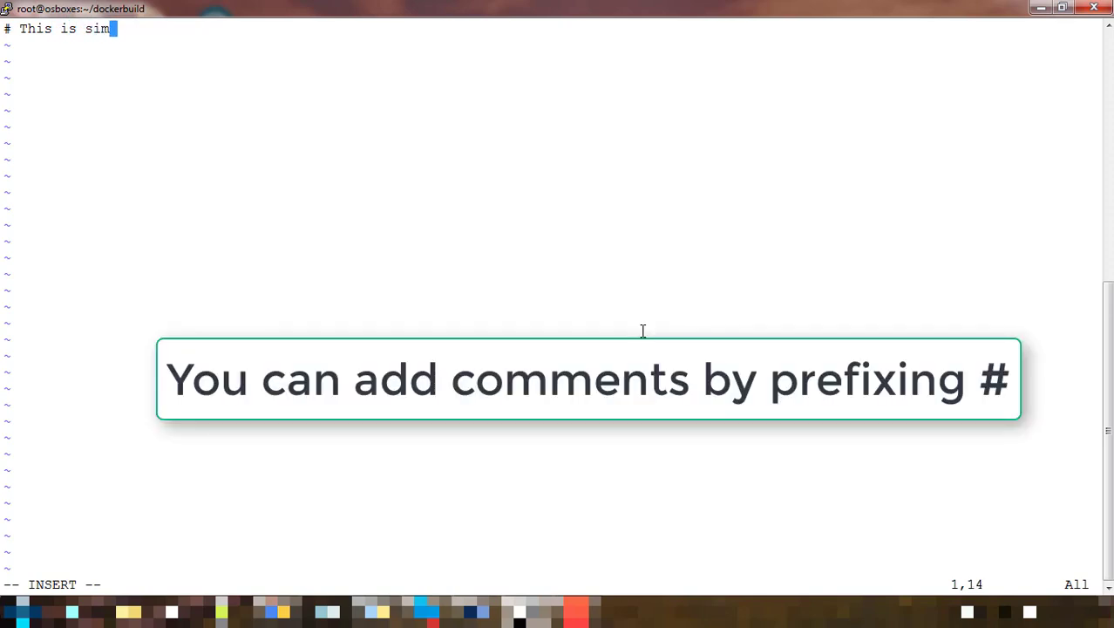
{"action": "type", "text": "ple docke"}
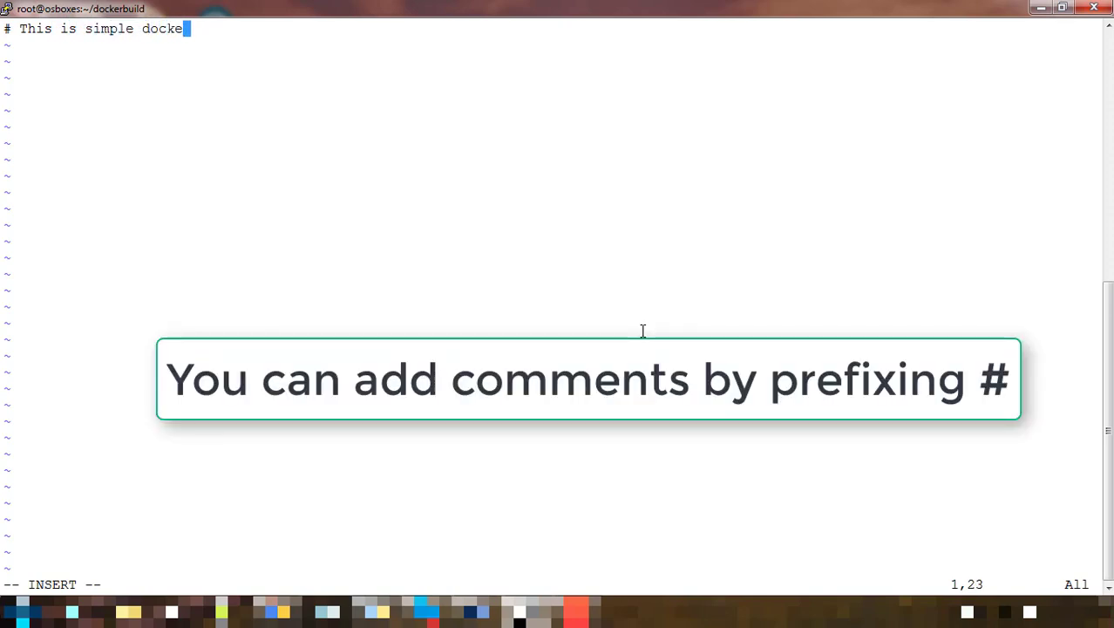
{"action": "type", "text": "build"}
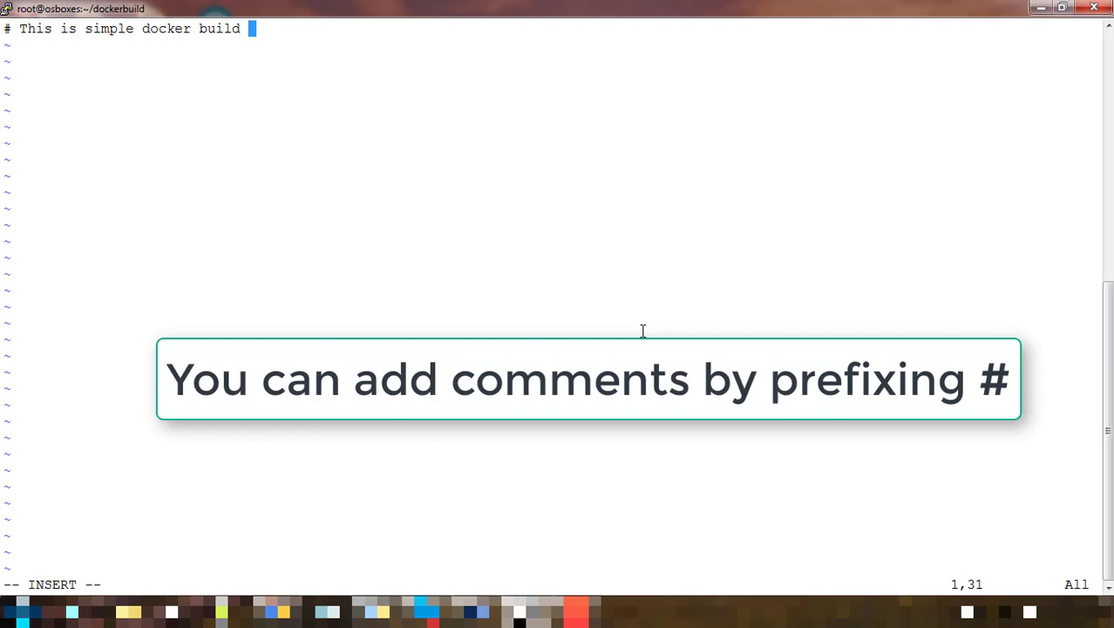
{"action": "key", "text": "BackSpace"}
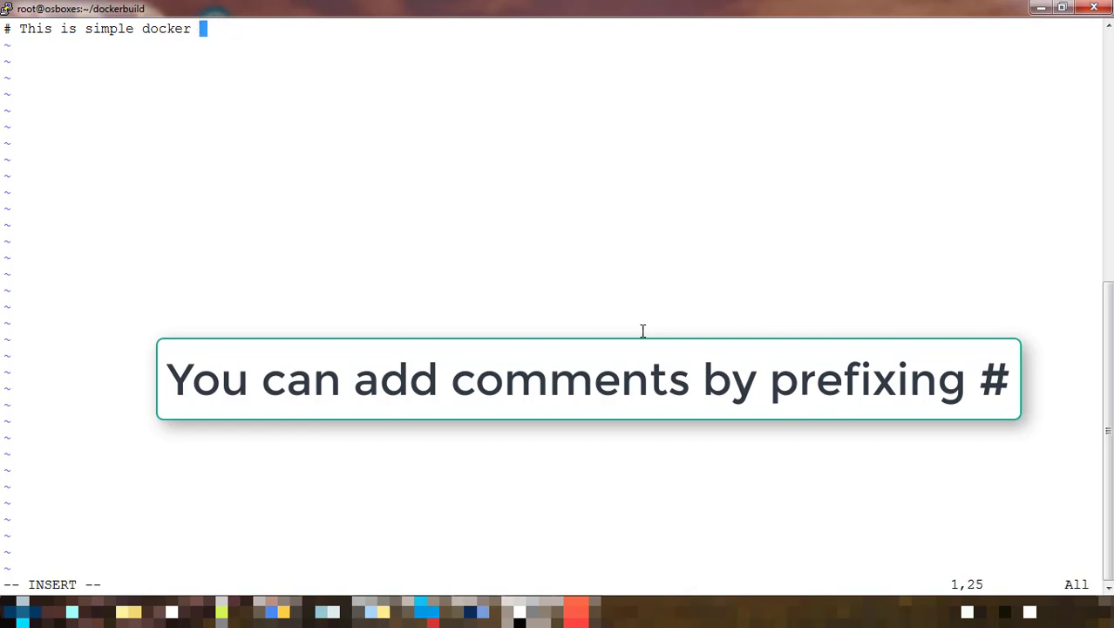
{"action": "type", "text": "file"}
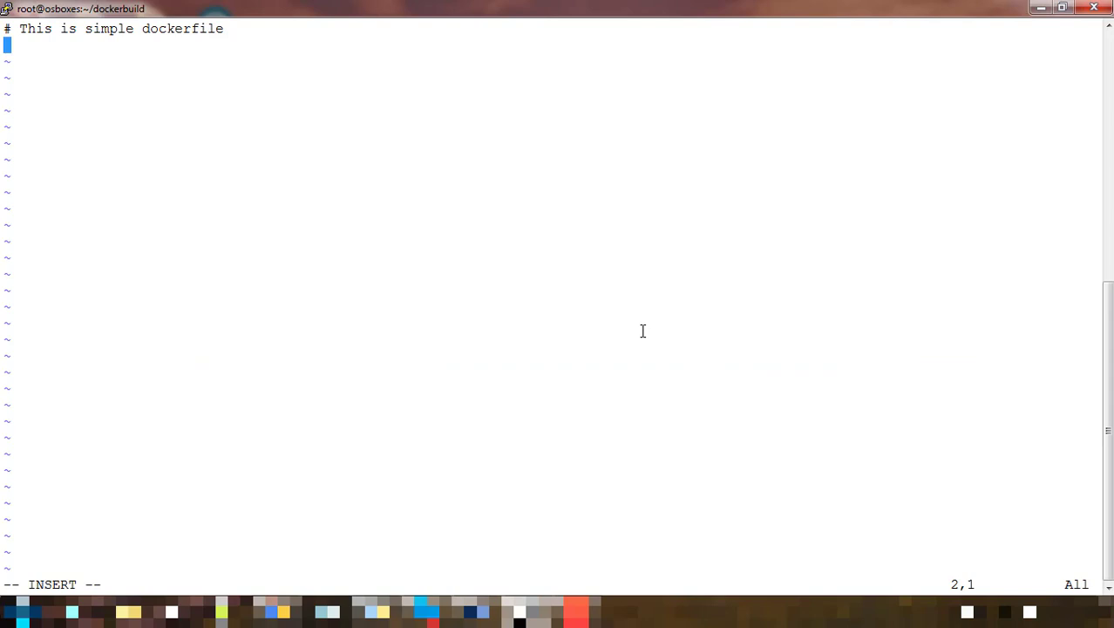
Add the base image line FROM ubuntu:latest
{"action": "type", "text": "FROM"}
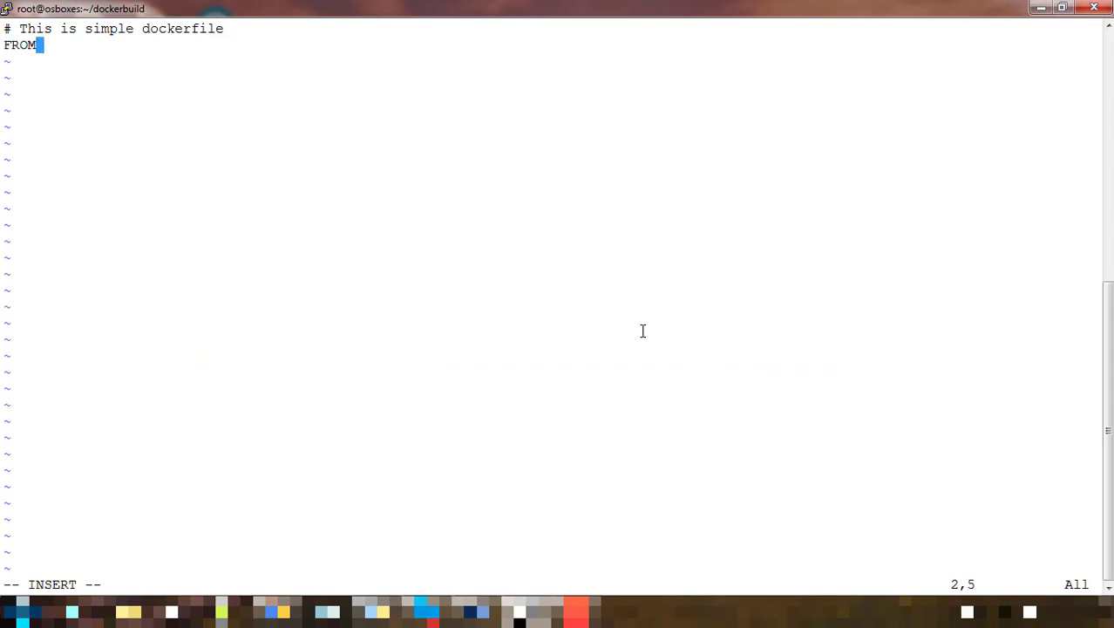
{"action": "type", "text": "ubu"}
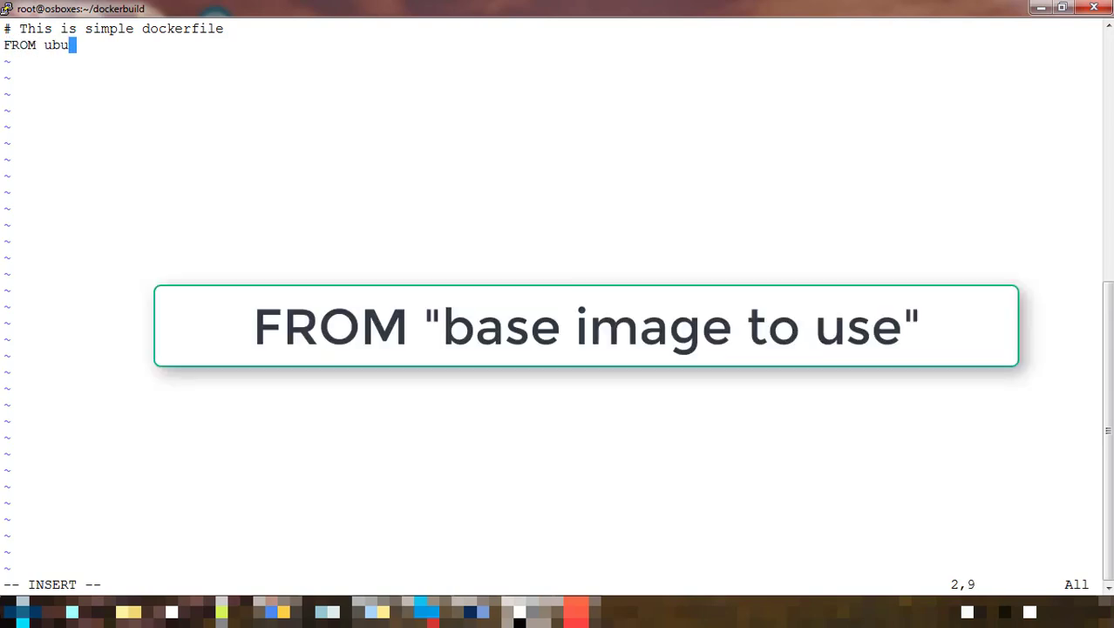
{"action": "type", "text": "ntu"}
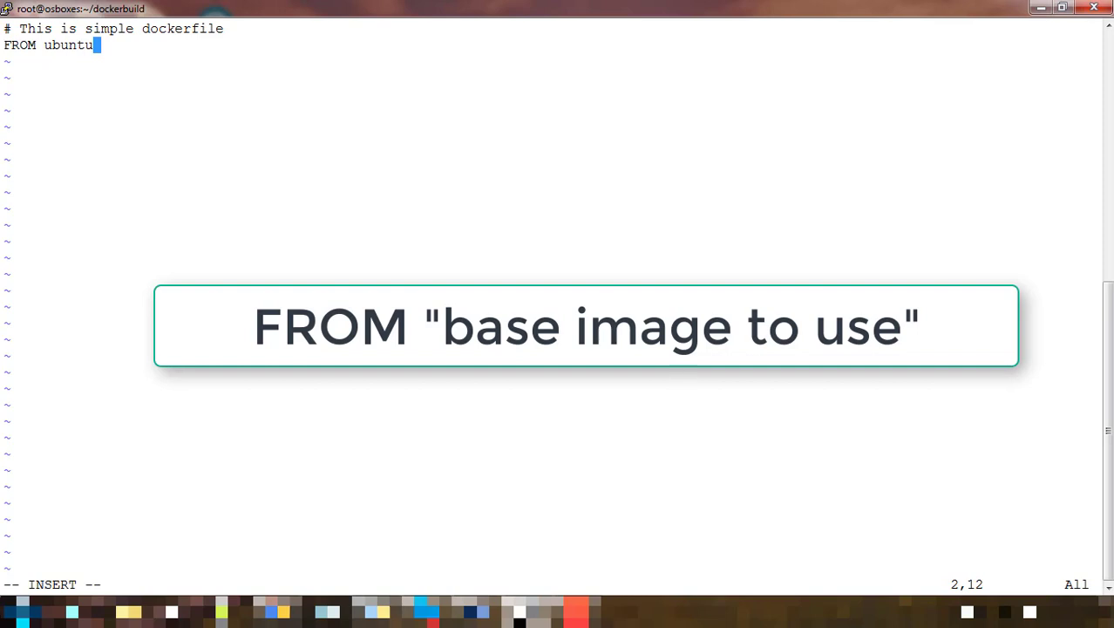
{"action": "type", "text": ":latest"}
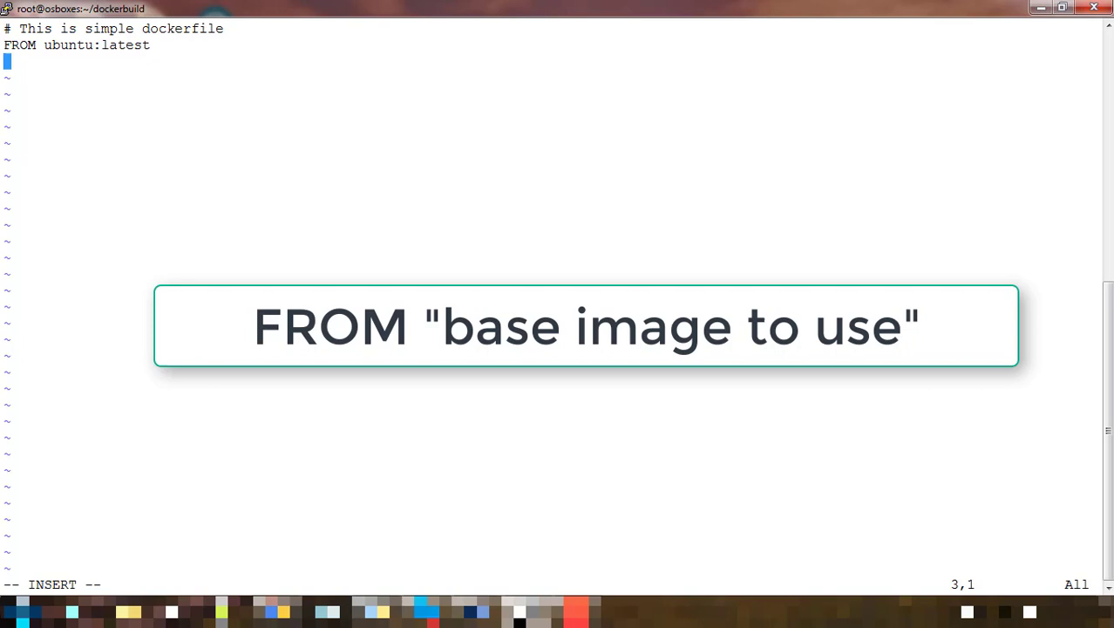
Add the line MAINTAINER "Hadoop Engineering"
{"action": "type", "text": "M"}
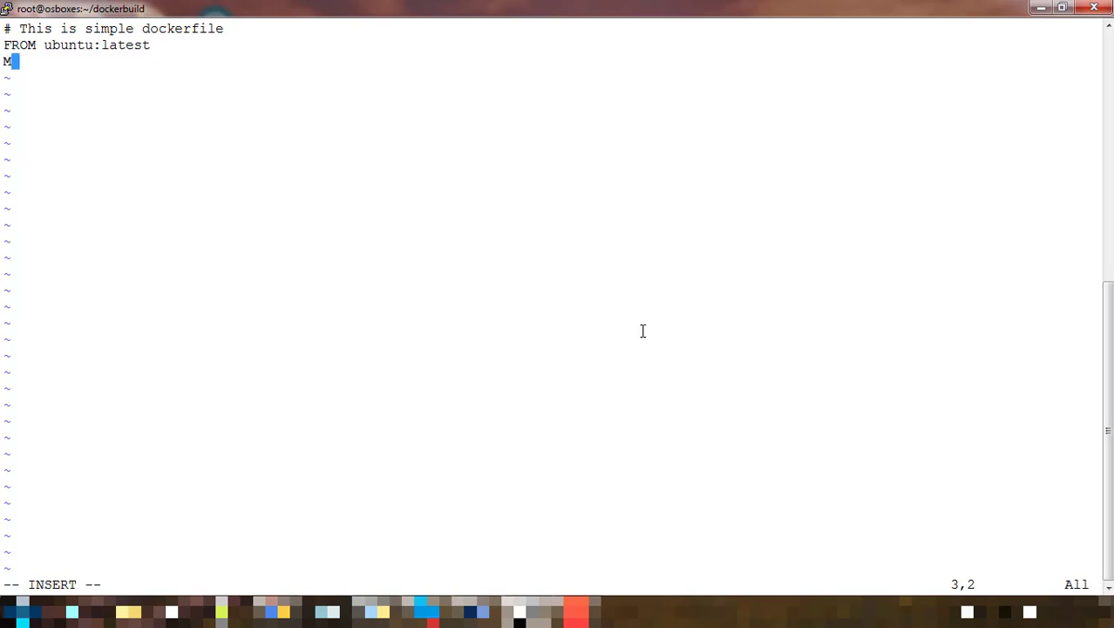
{"action": "type", "text": "AIN"}
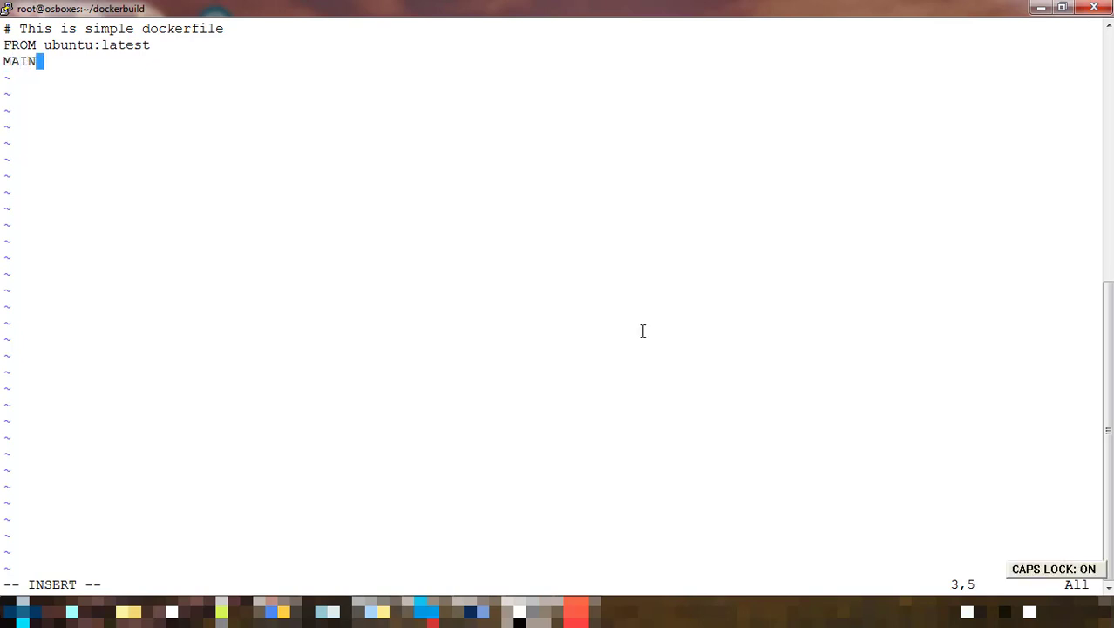
{"action": "type", "text": "T"}
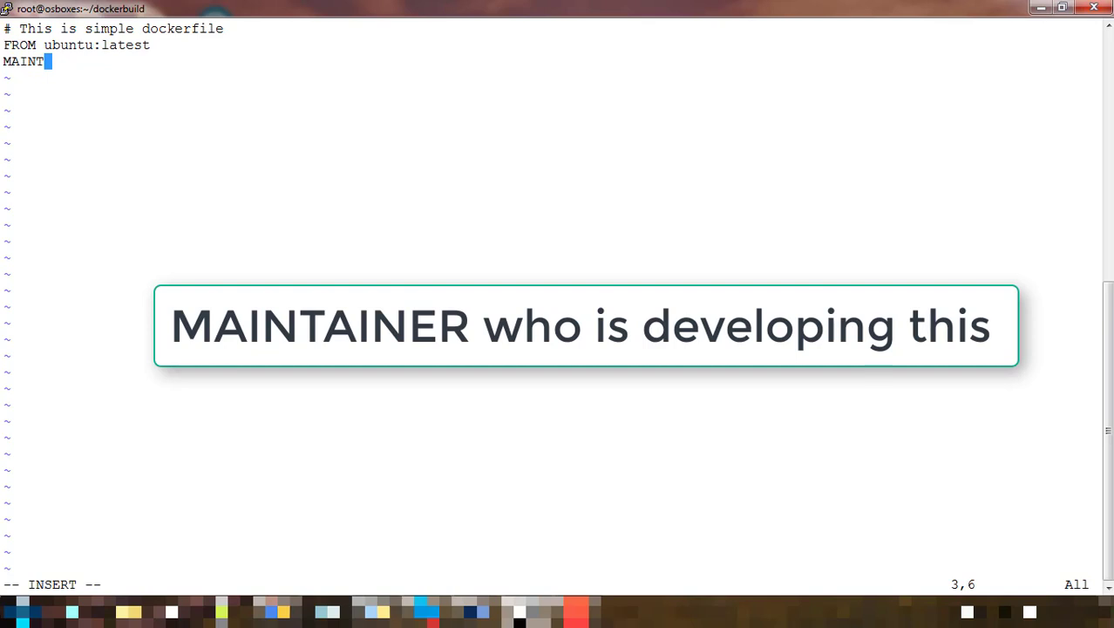
{"action": "type", "text": "AINER"}
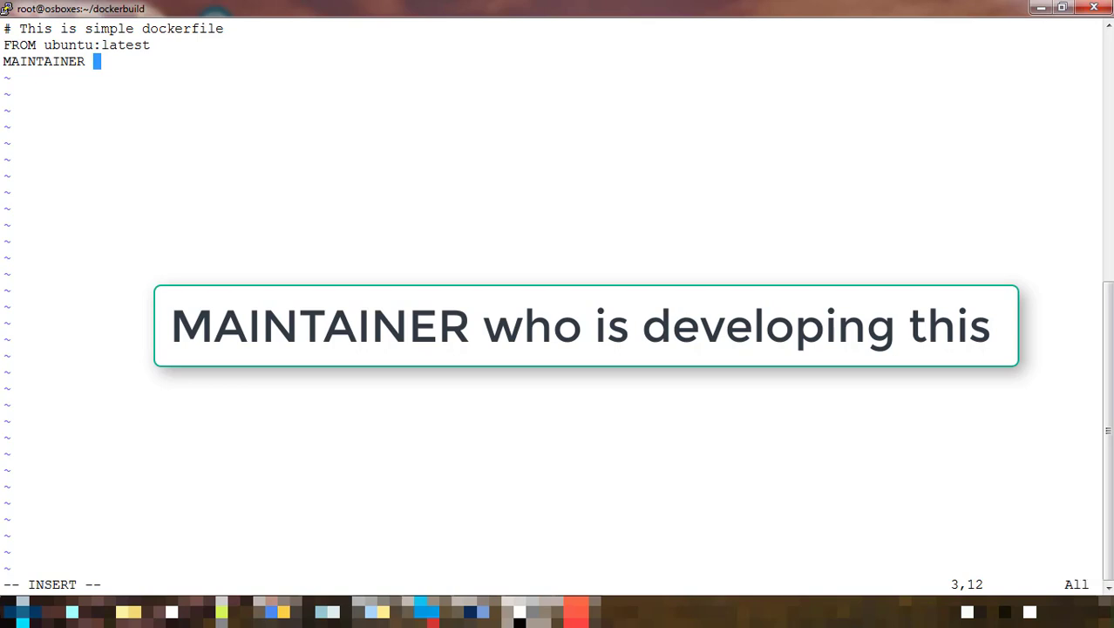
{"action": "type", "text": "\""}
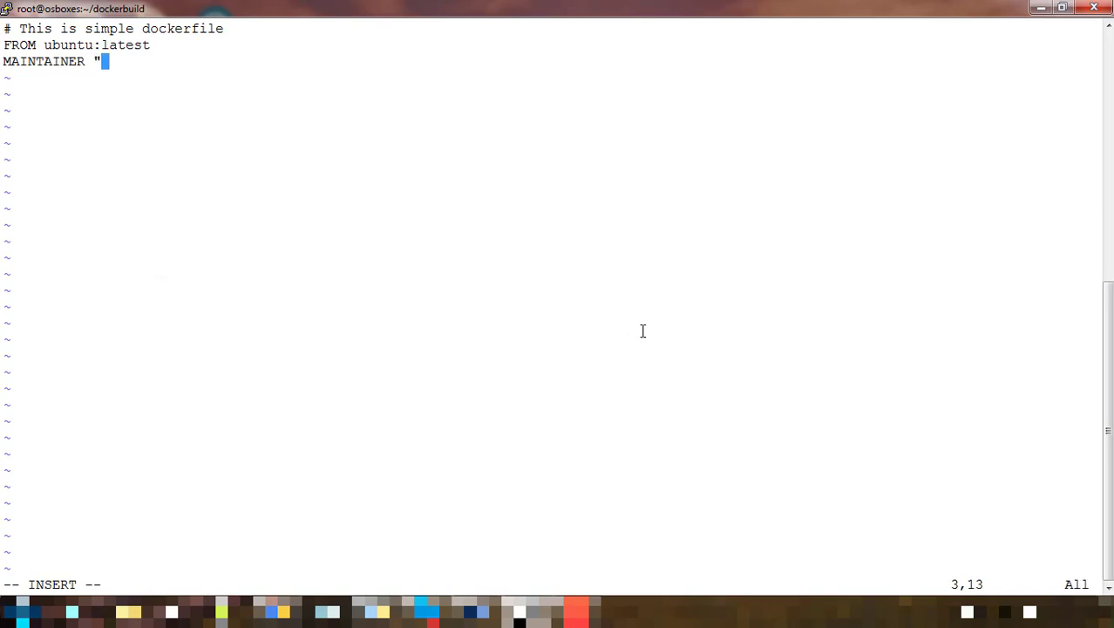
{"action": "type", "text": "Hadoop Engineering"}
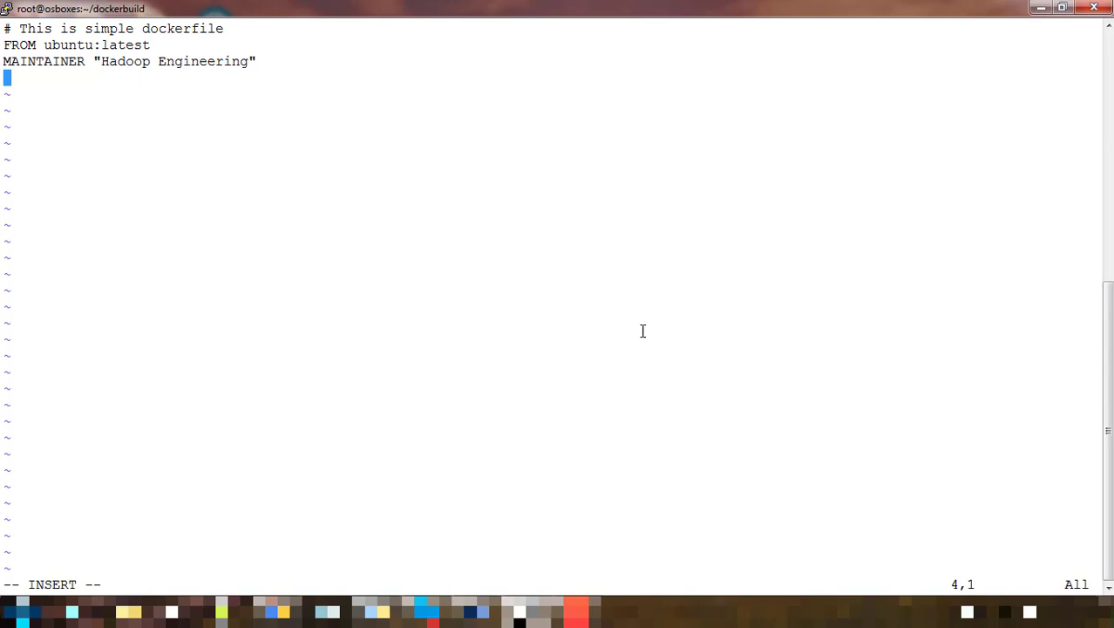
Add the line RUN apt-get update
{"action": "type", "text": "RUN"}
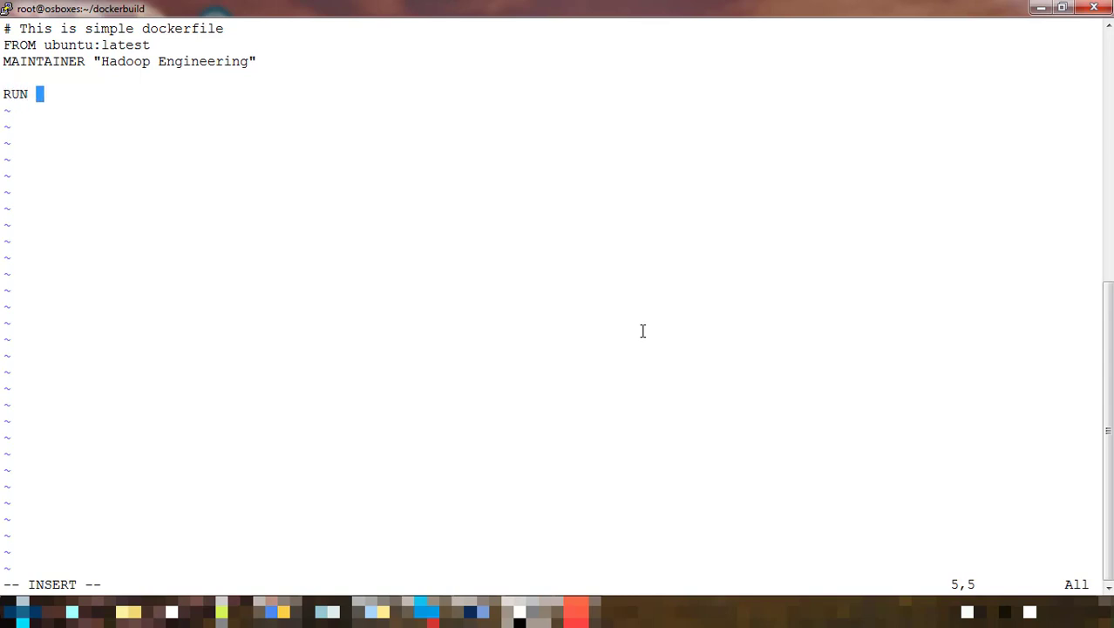
{"action": "type", "text": "apt-"}
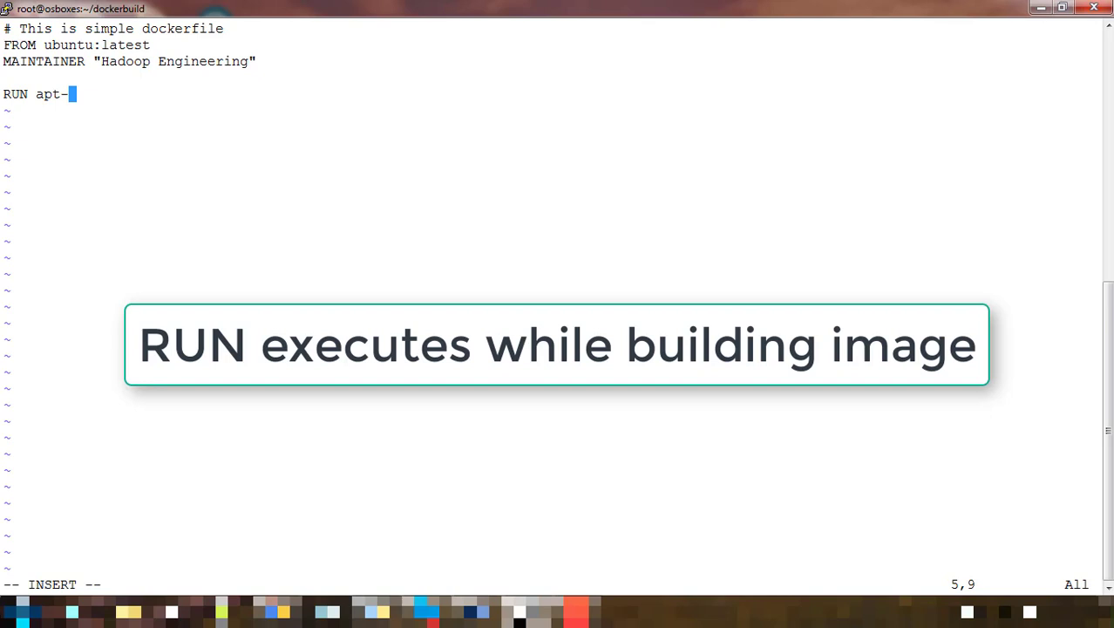
{"action": "type", "text": "get"}
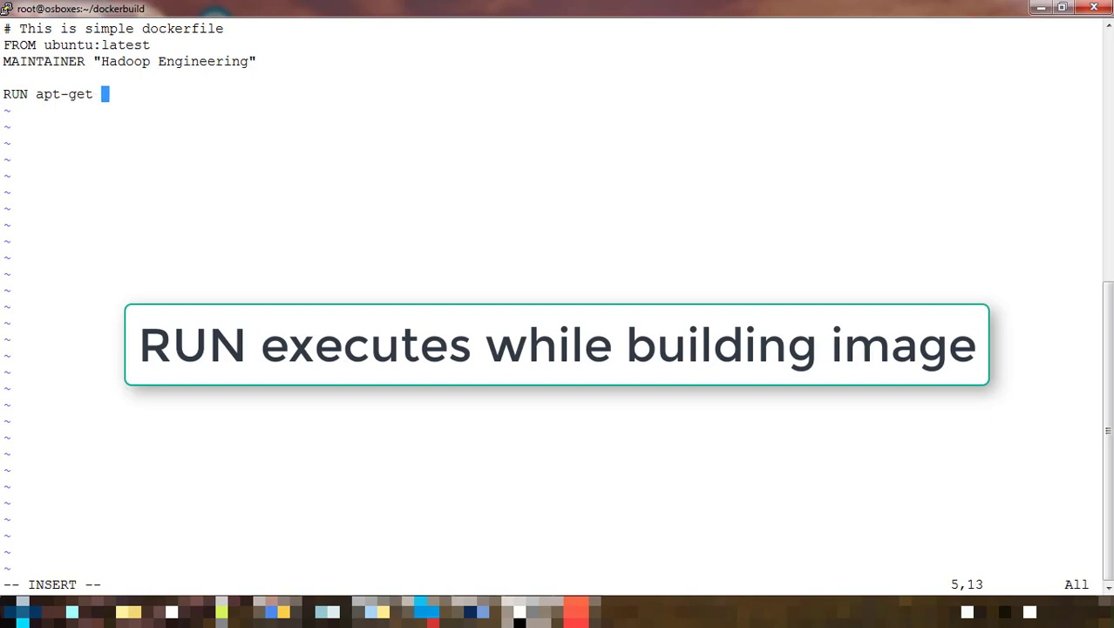
{"action": "type", "text": "update"}
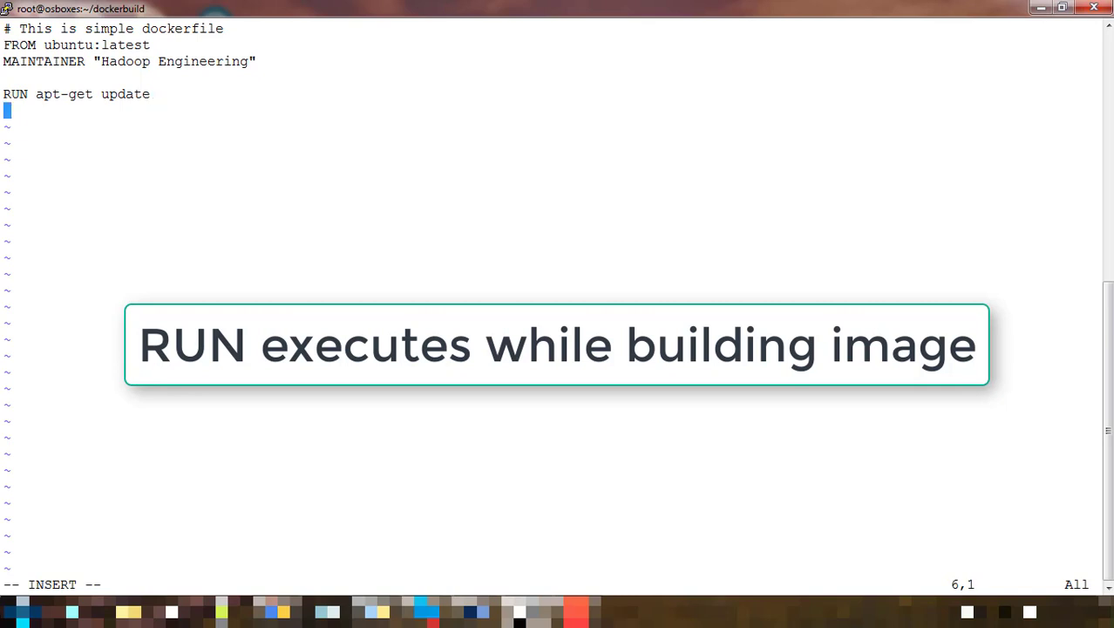
Add the line RUN apt-get install -y openssh-server and start a new line below it
{"action": "type", "text": "RUN"}
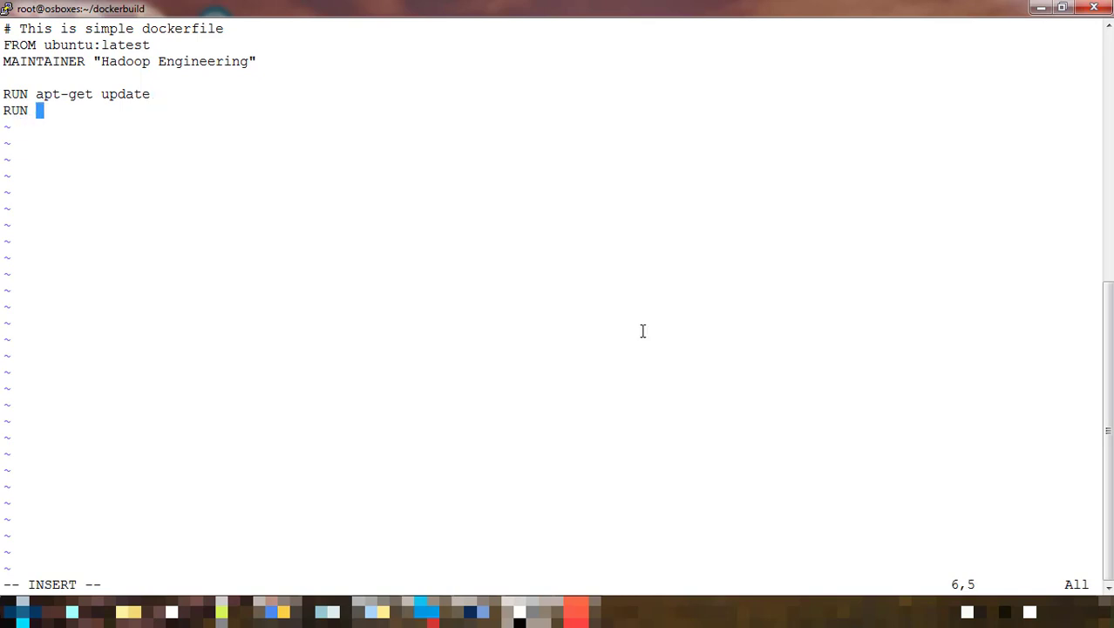
{"action": "type", "text": "apt"}
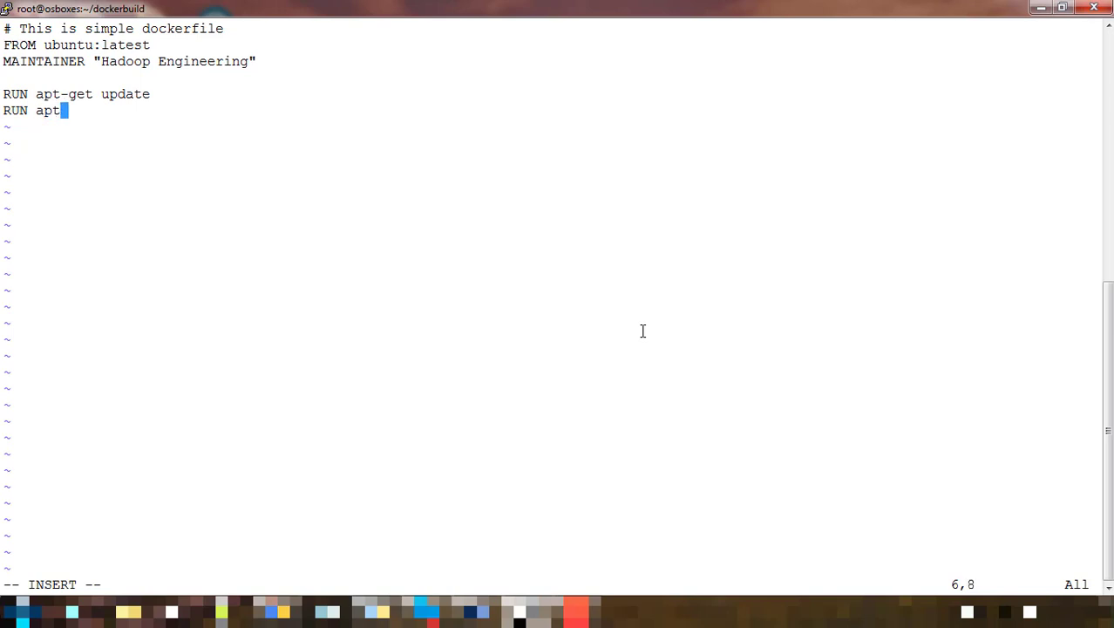
{"action": "type", "text": "-get ins"}
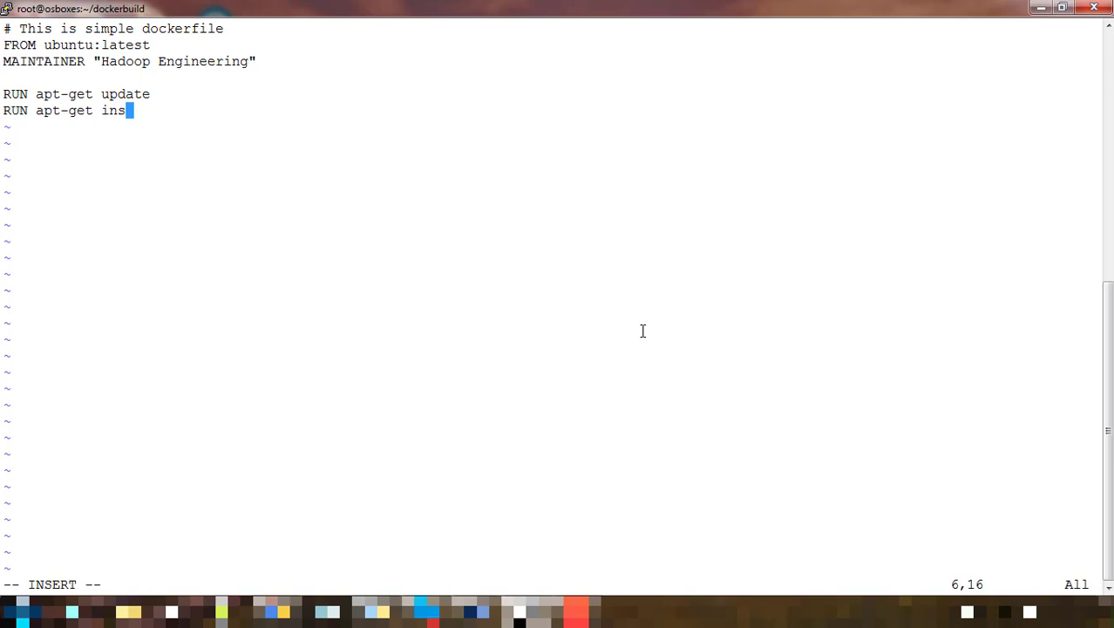
{"action": "type", "text": "tall"}
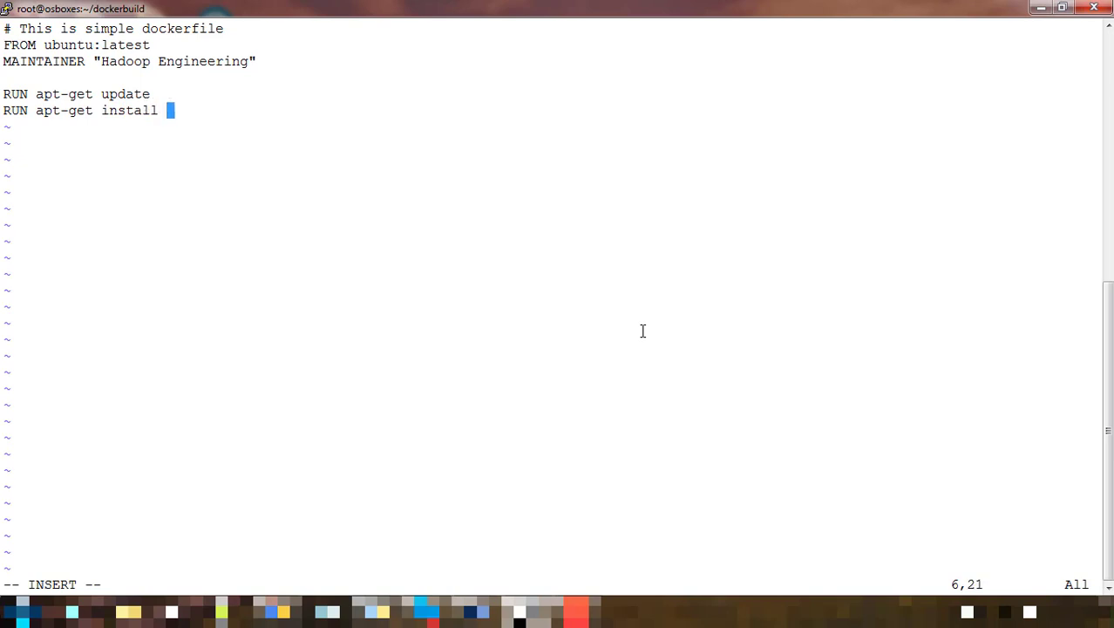
{"action": "type", "text": "-y ope"}
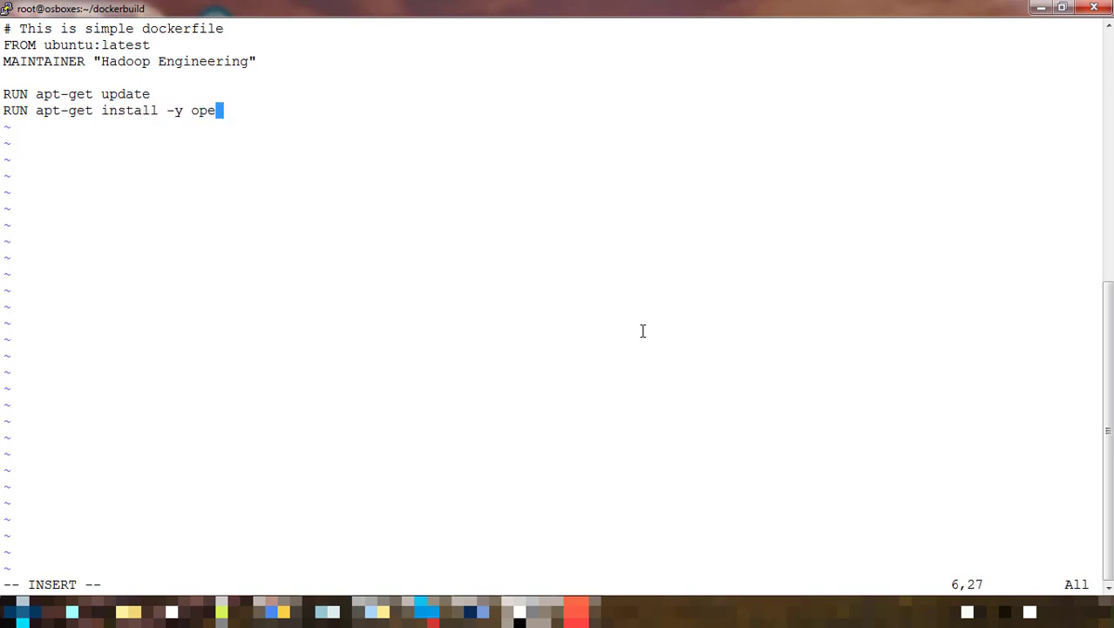
{"action": "type", "text": "nssh"}
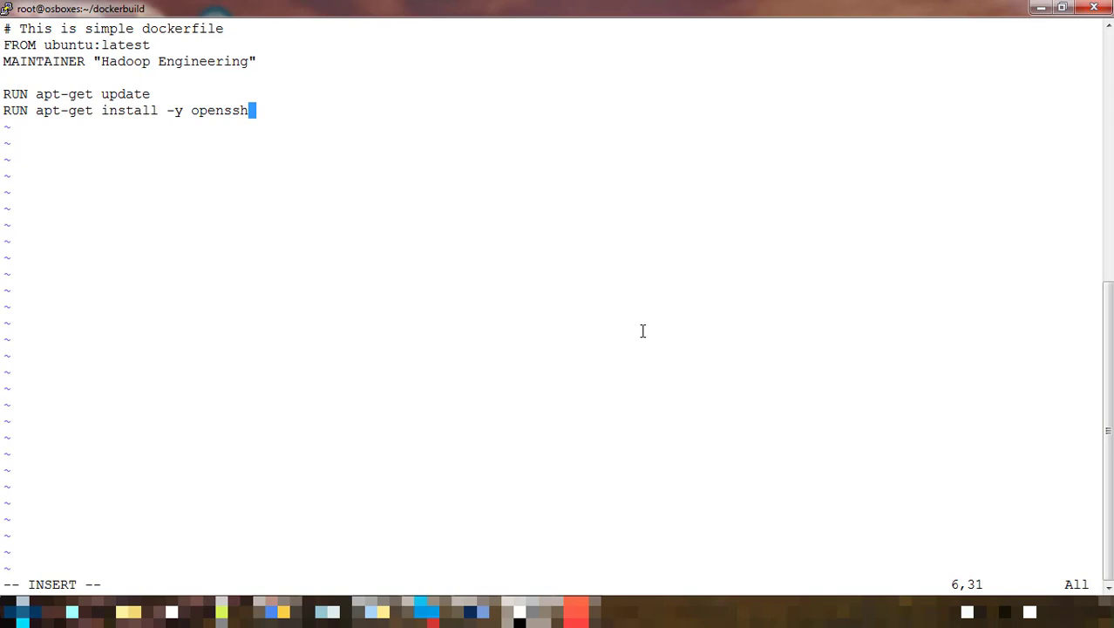
{"action": "type", "text": "-se"}
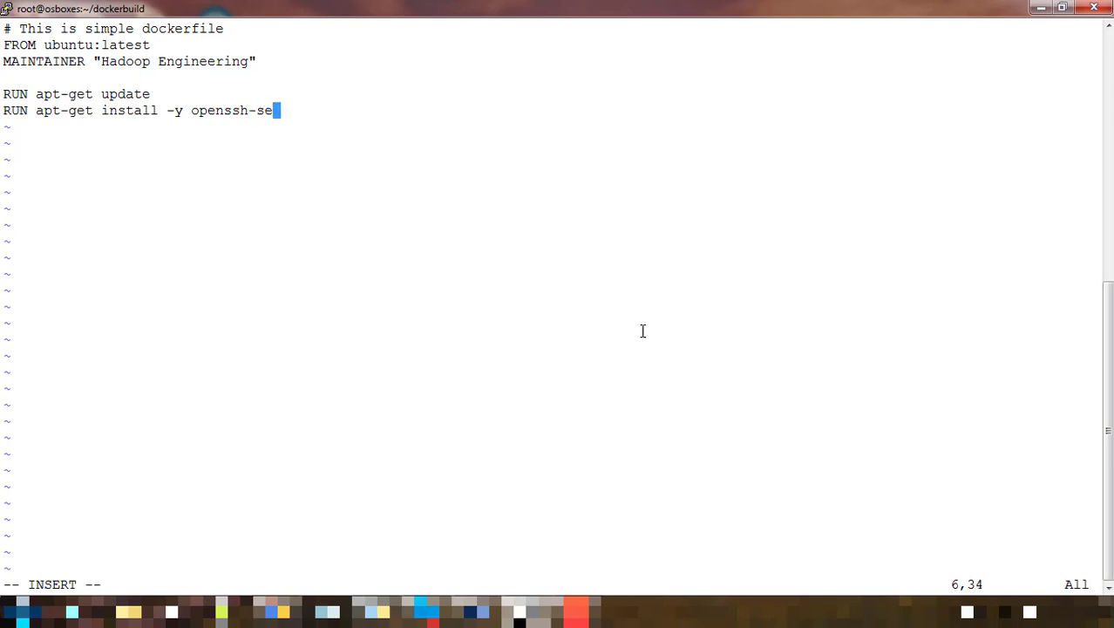
{"action": "type", "text": "rver"}
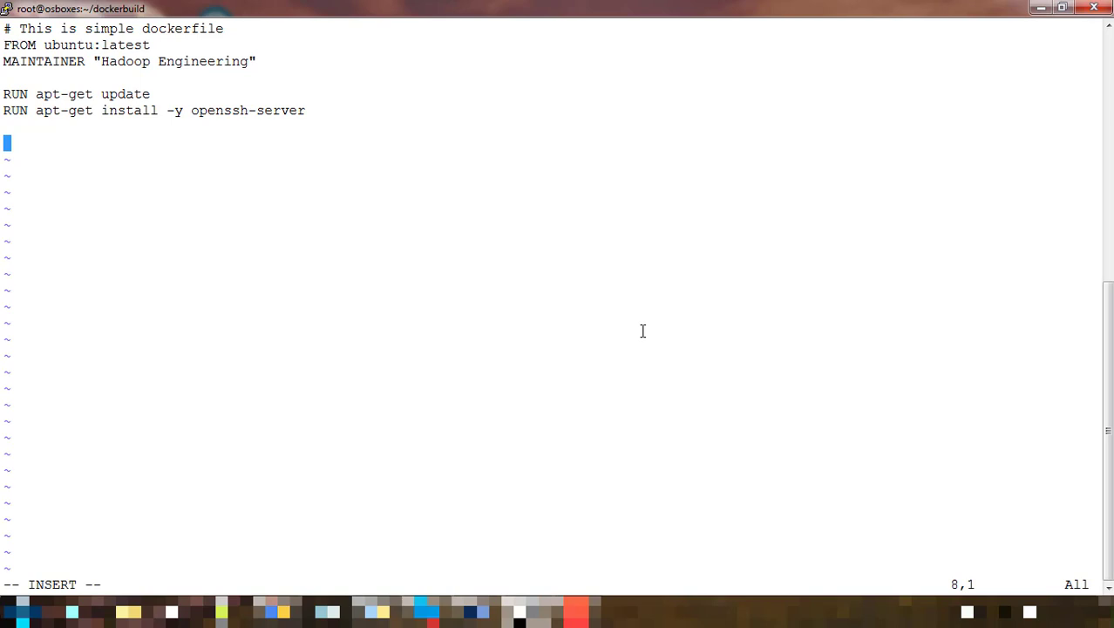
Add the line CMD ["echo" , "Hello World............."] and save-quit vim with :wq!
{"action": "type", "text": "CMD ["}
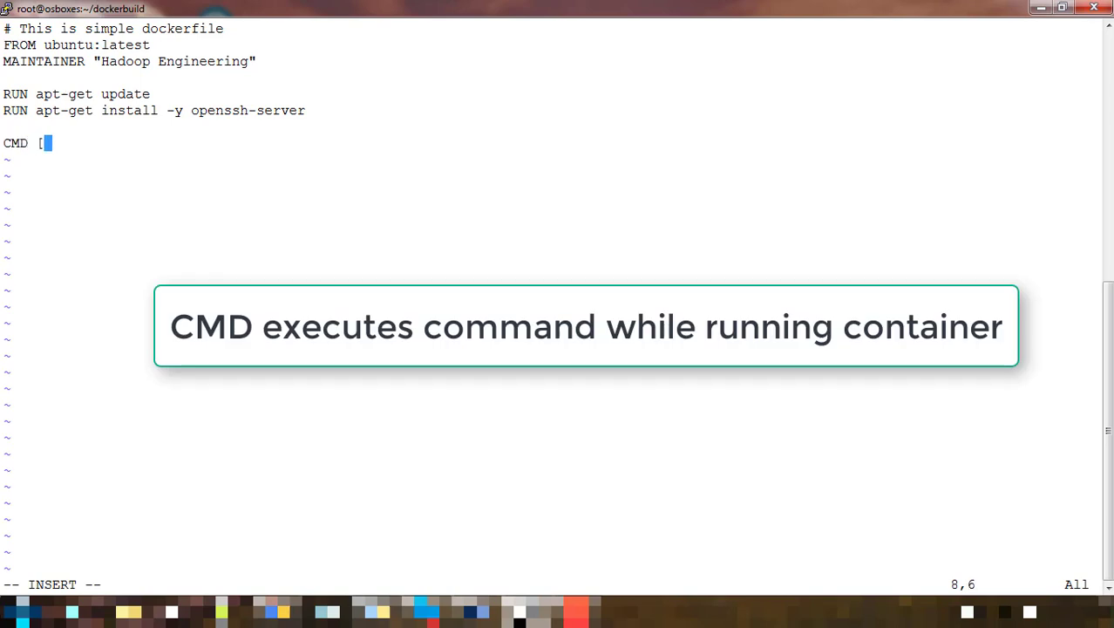
{"action": "type", "text": "\""}
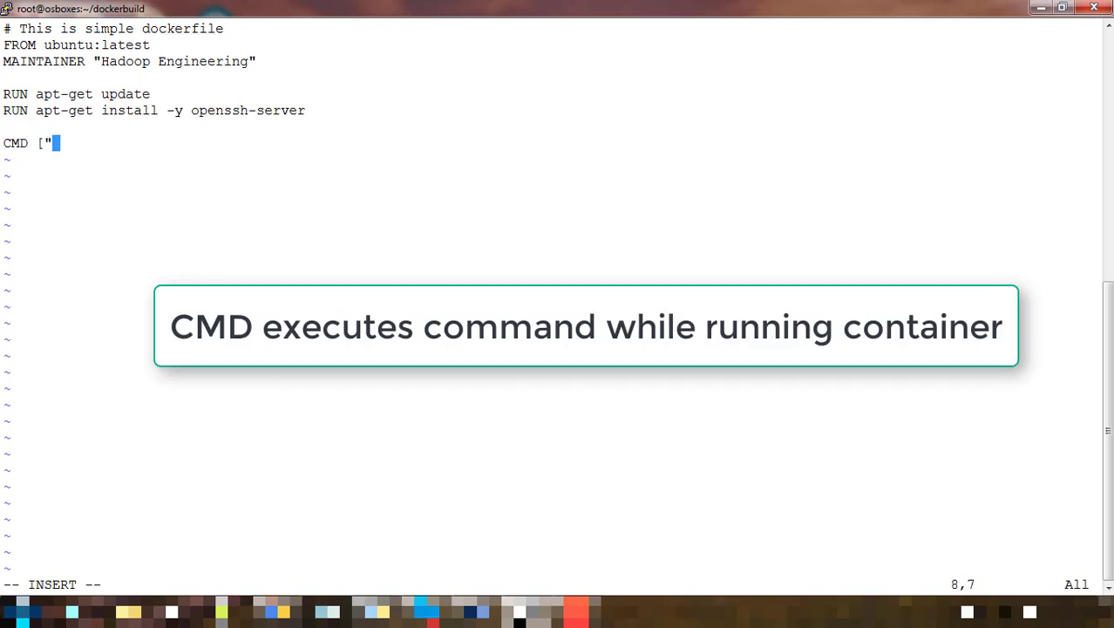
{"action": "type", "text": "echo\" ,"}
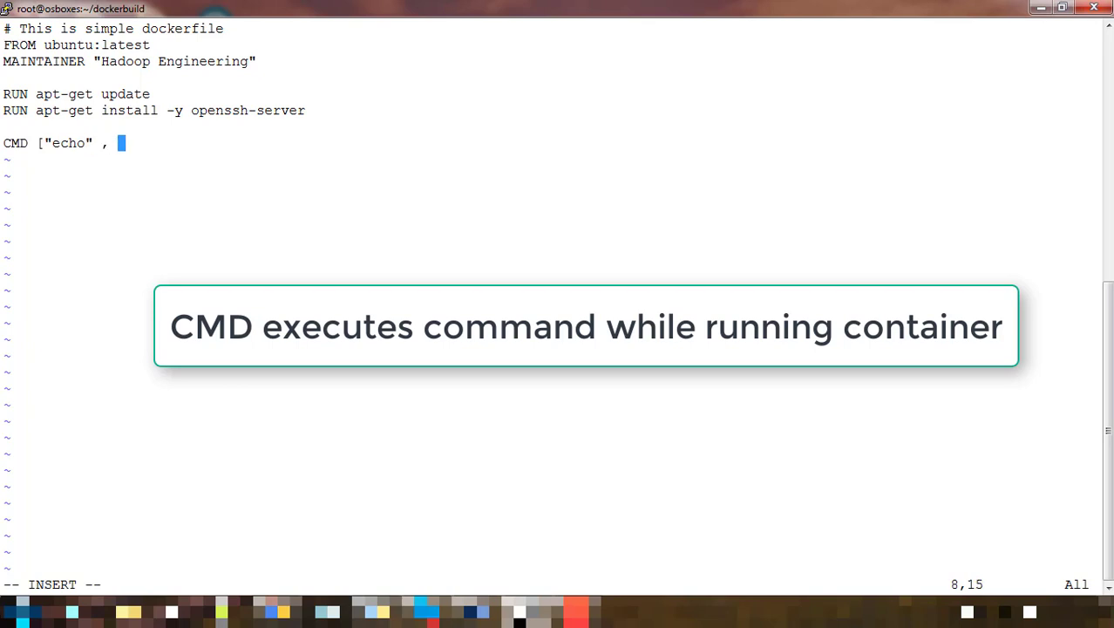
{"action": "type", "text": "\"Hello World..............\""}
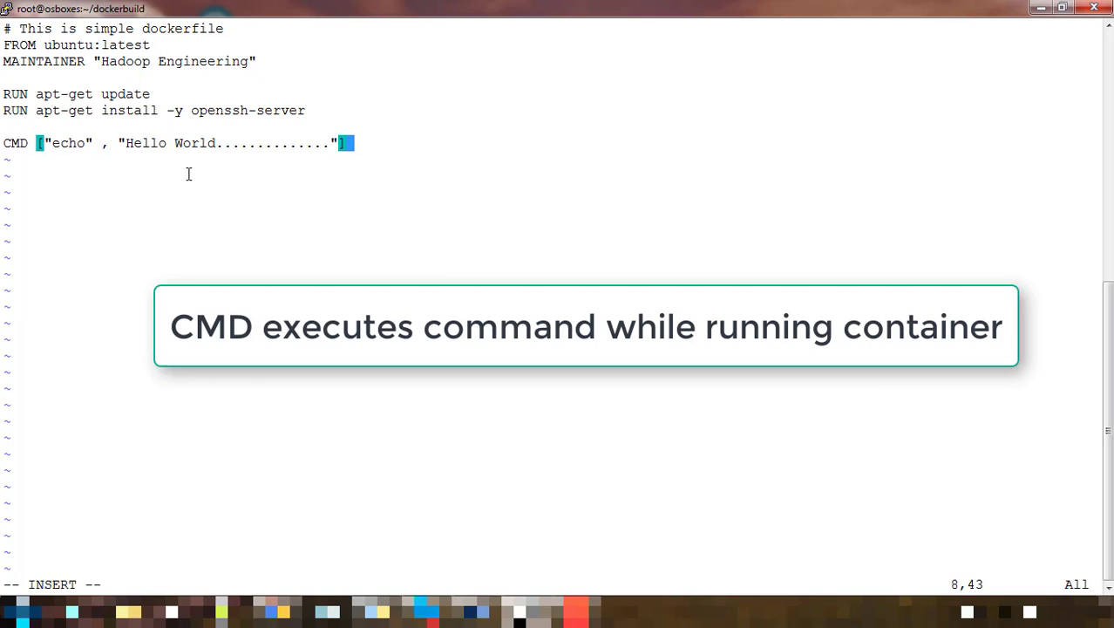
{"action": "type", "text": ":wq!"}
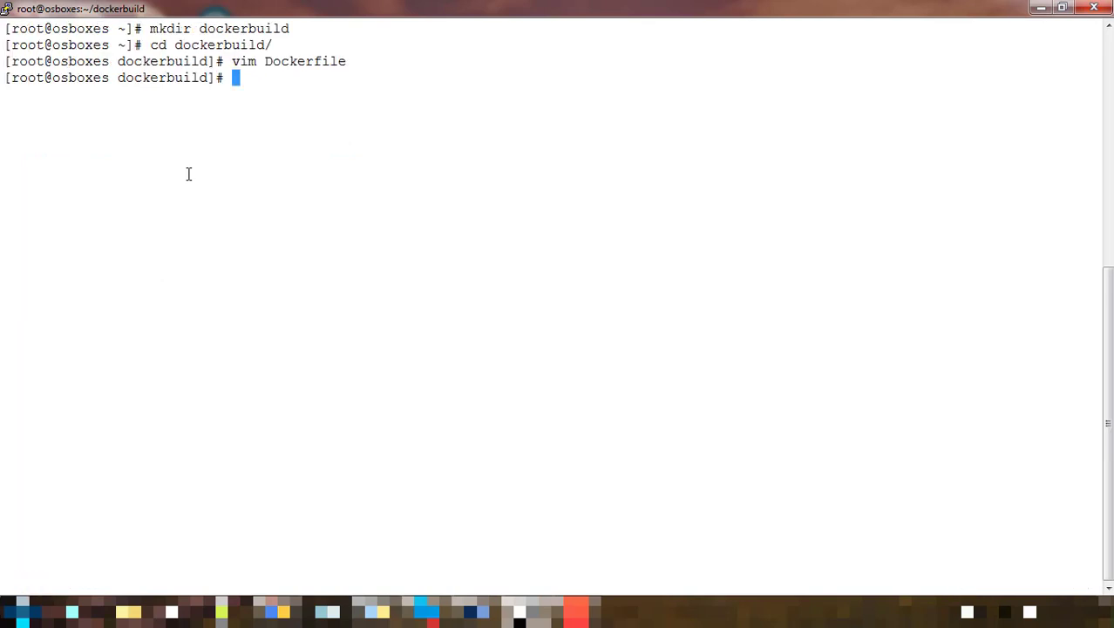
List the directory, print the Dockerfile with cat, and run docker image ls showing no images
{"action": "type", "text": "ls"}
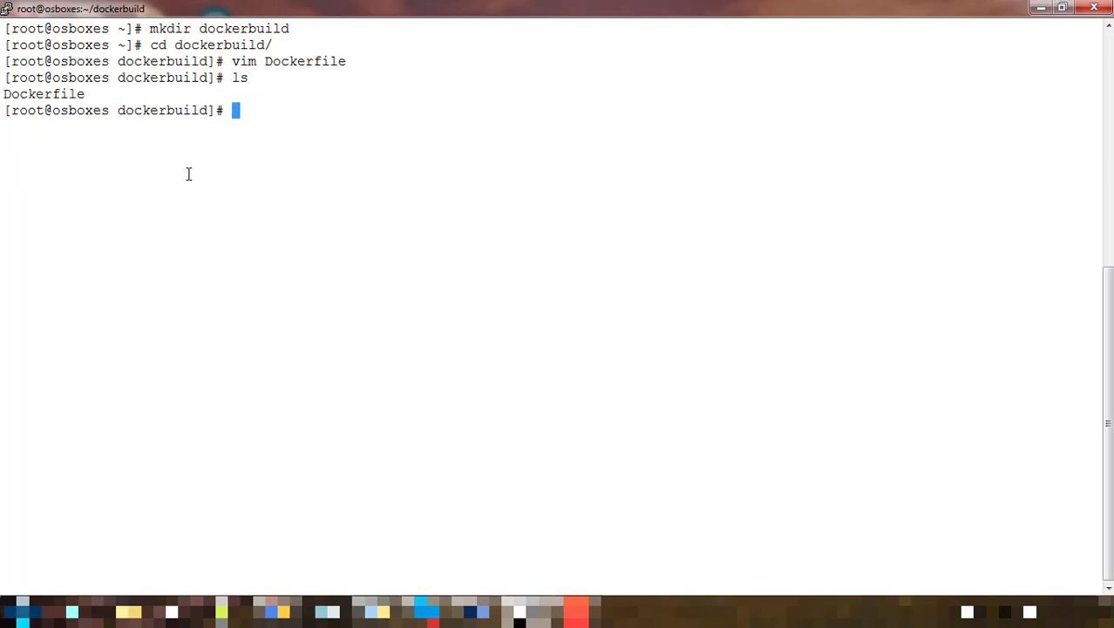
{"action": "type", "text": "cat Dockerfile"}
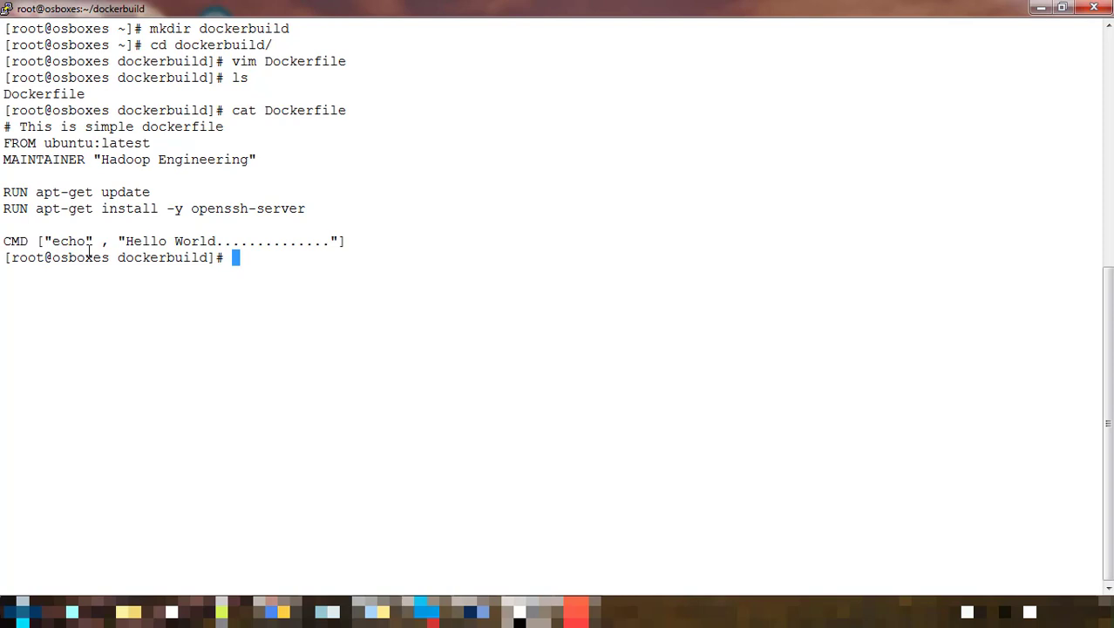
{"action": "type", "text": "docker image ls"}
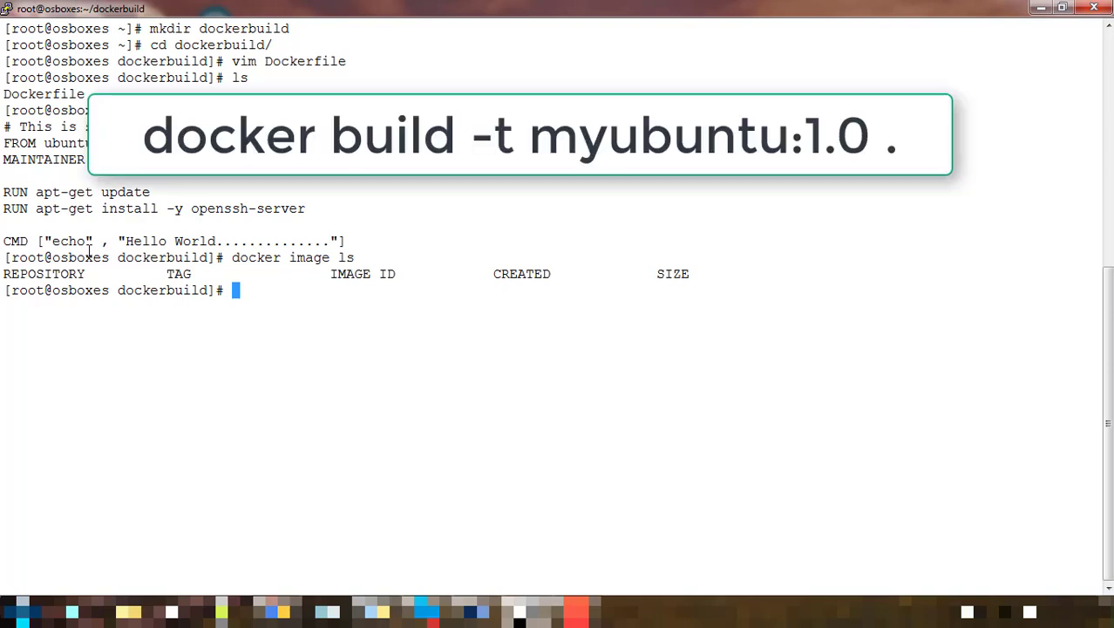
Type the command docker build -t Myubuntu:1.0 . at the prompt, fixing the mistyped C
{"action": "type", "text": "docker"}
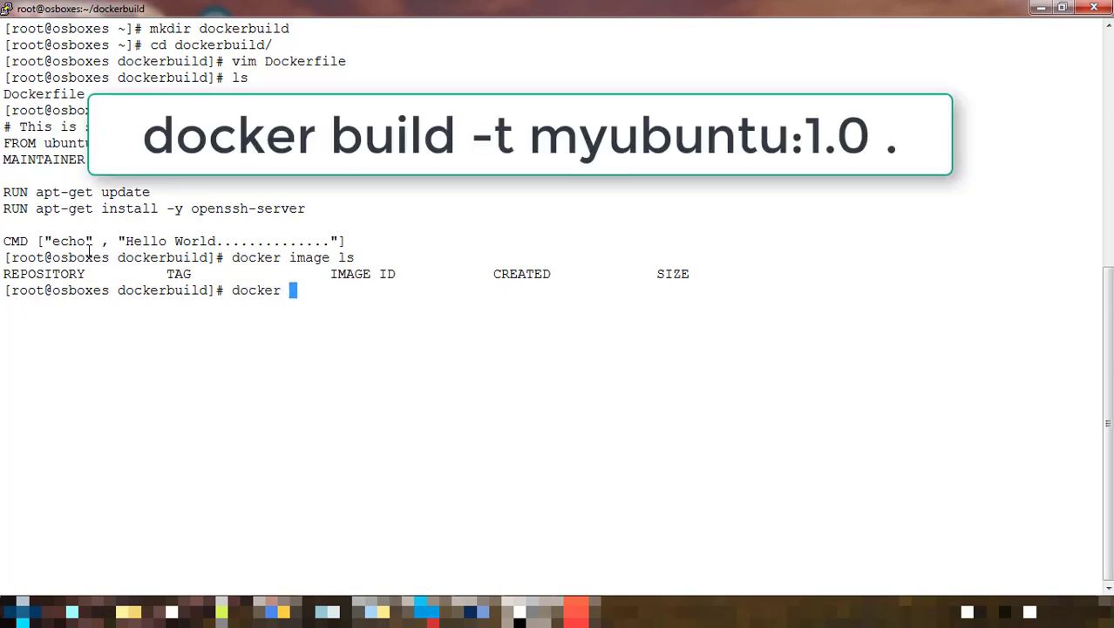
{"action": "type", "text": "build"}
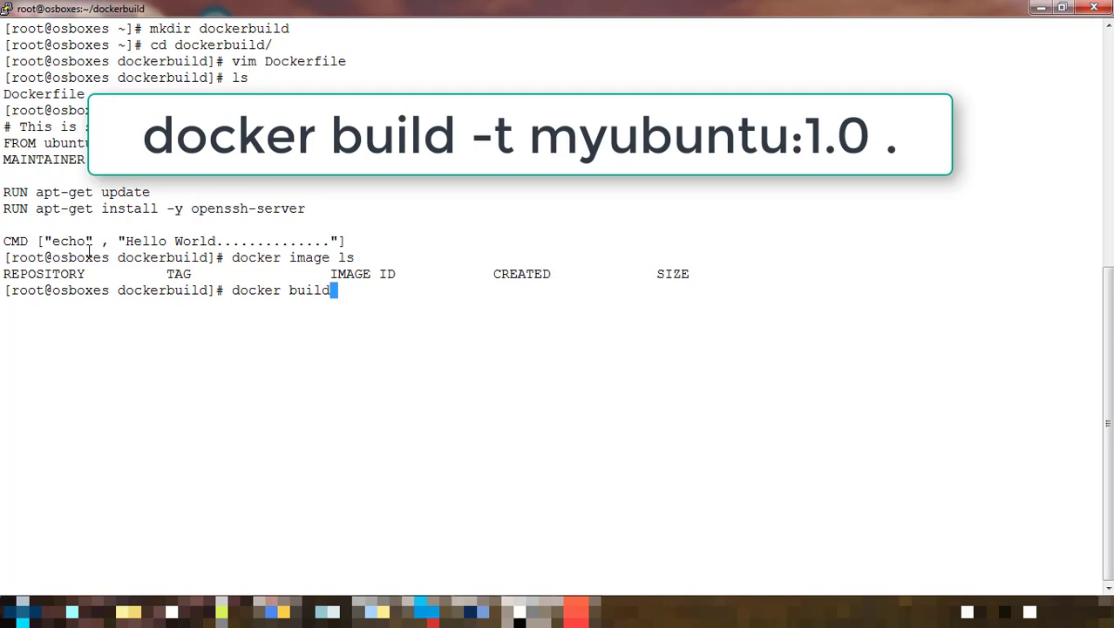
{"action": "type", "text": "-"}
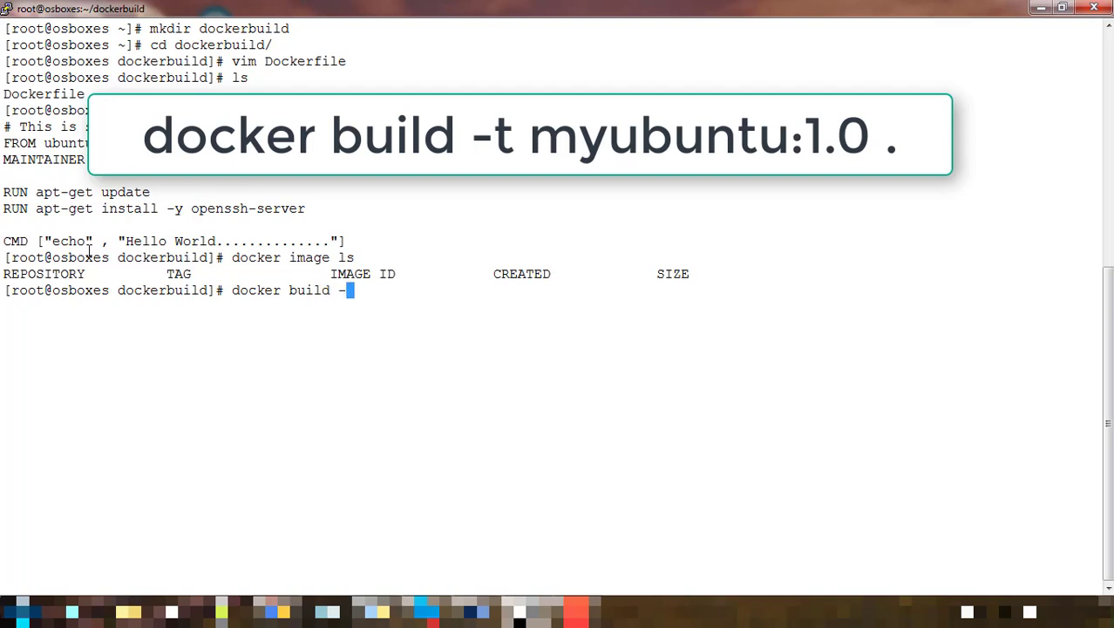
{"action": "type", "text": "t"}
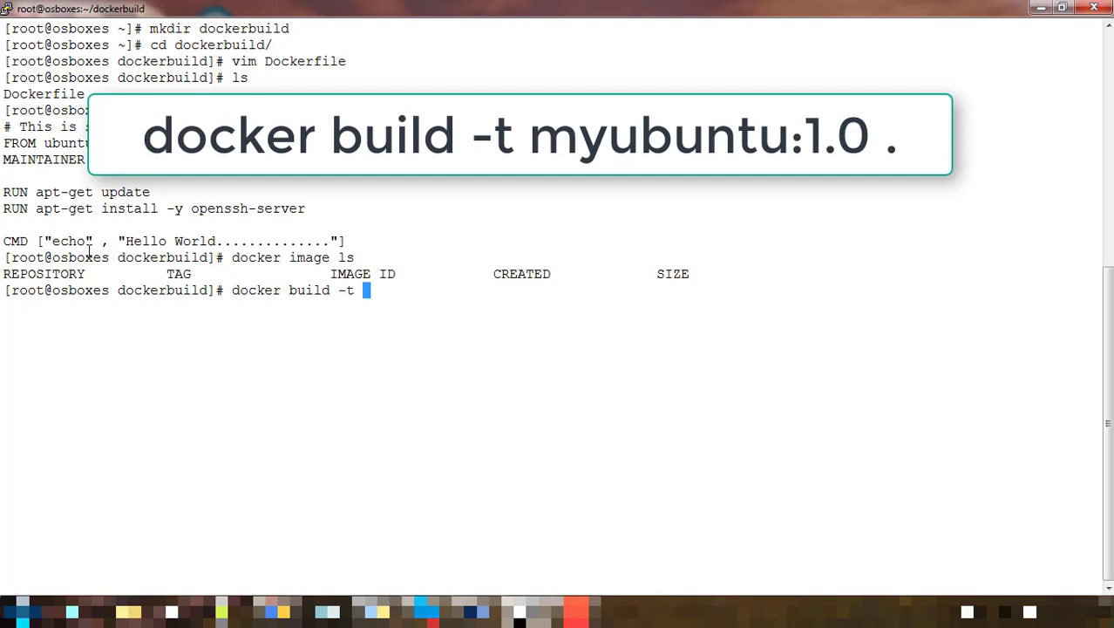
{"action": "type", "text": "MyC"}
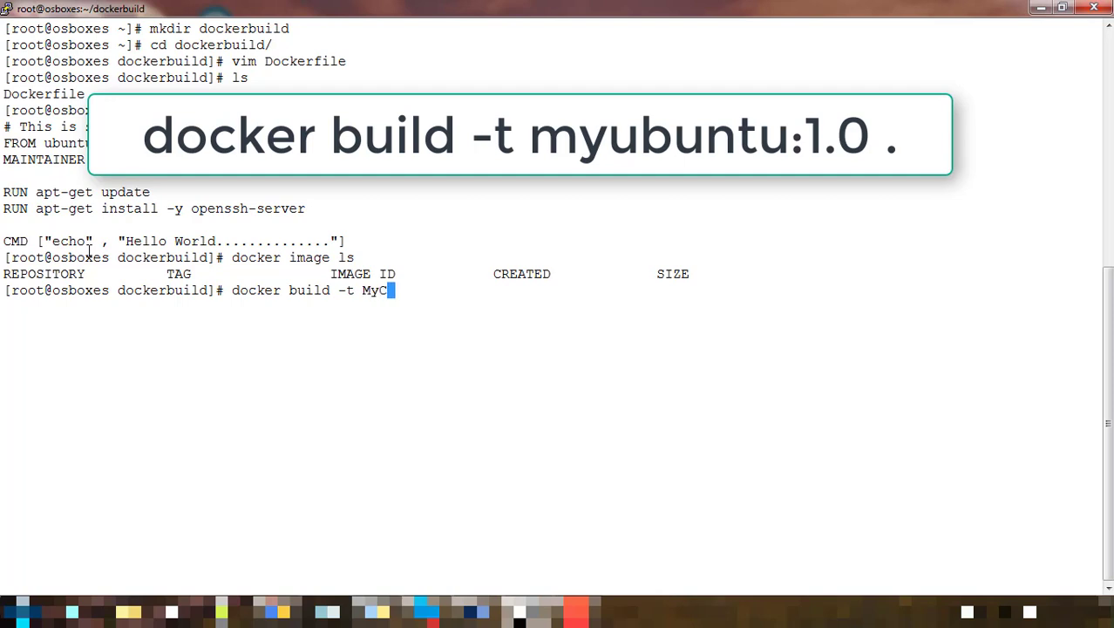
{"action": "key", "text": "BackSpace"}
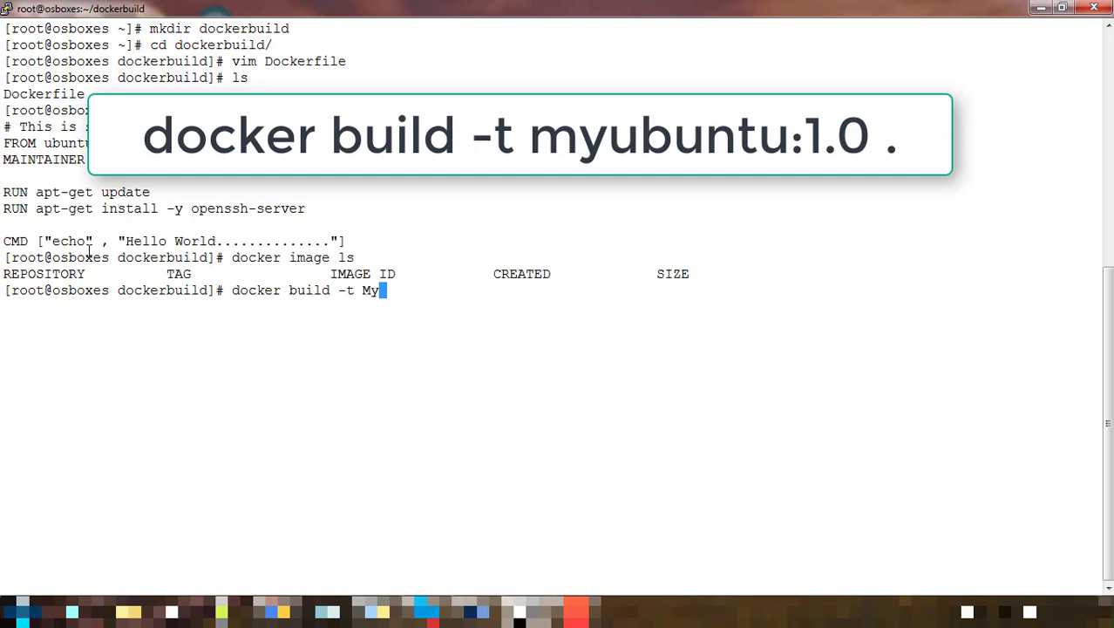
{"action": "type", "text": "ubuntu"}
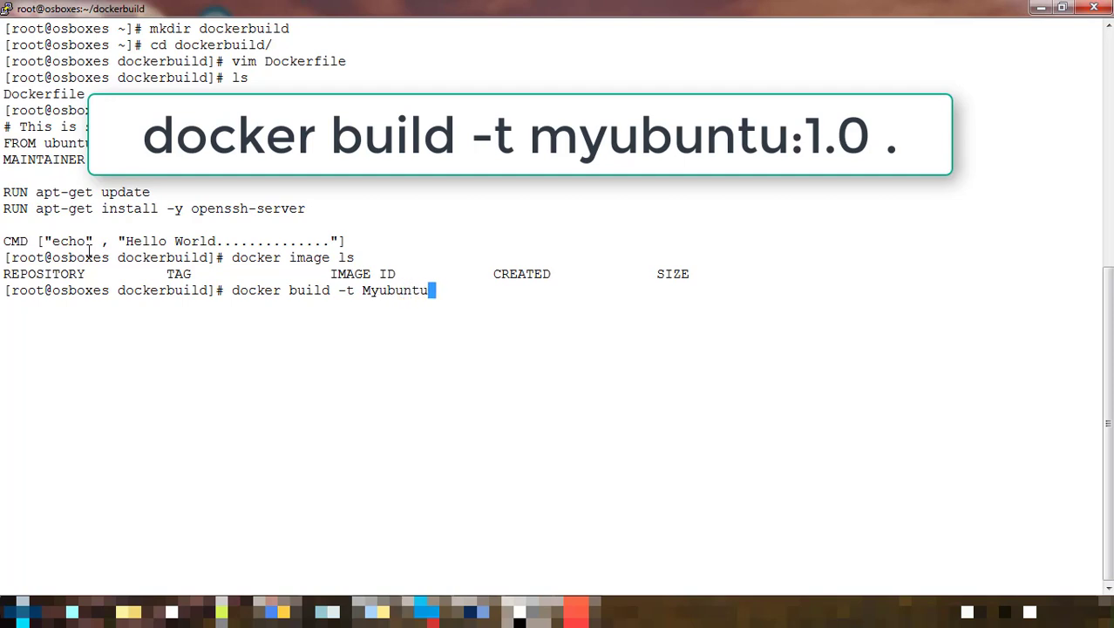
{"action": "type", "text": ":1.0 ."}
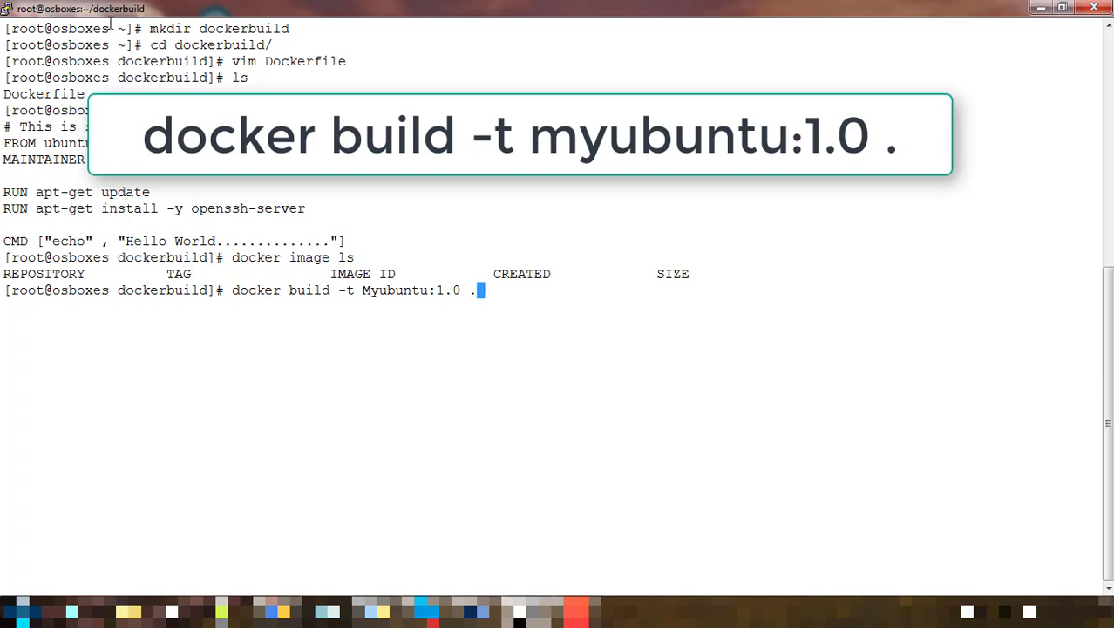
{"action": "mouse_move", "coordinate": [188, 196]}
{"action": "type", "text": "docker build -t myubuntu:1.0 ."}
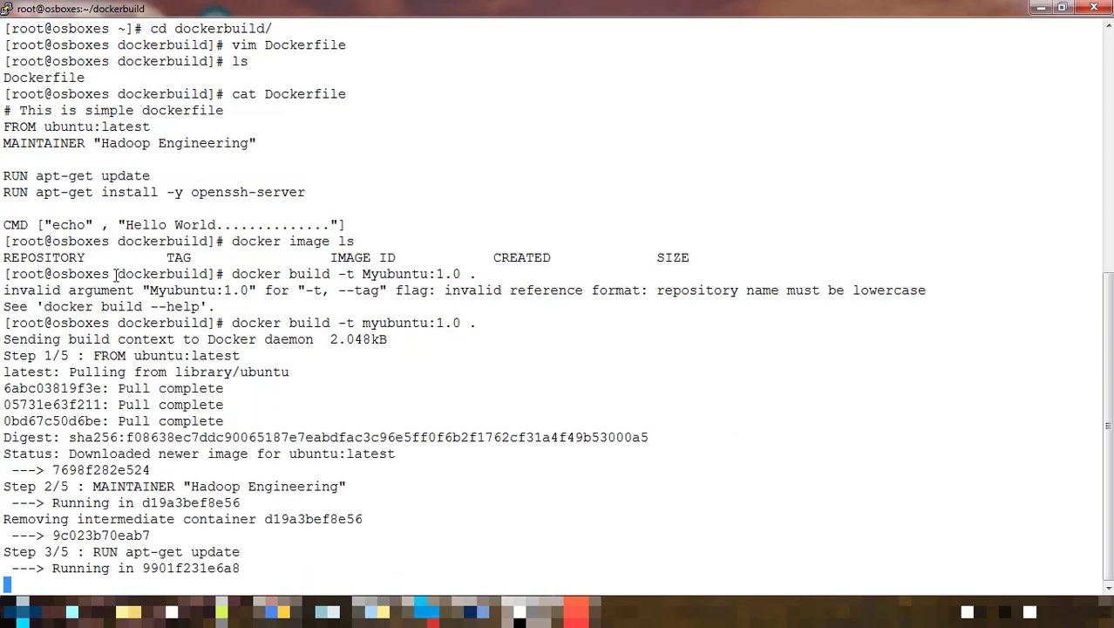
Scroll through the docker build output as the myubuntu:1.0 image builds
{"action": "scroll", "scroll_direction": "down", "scroll_amount": 3}
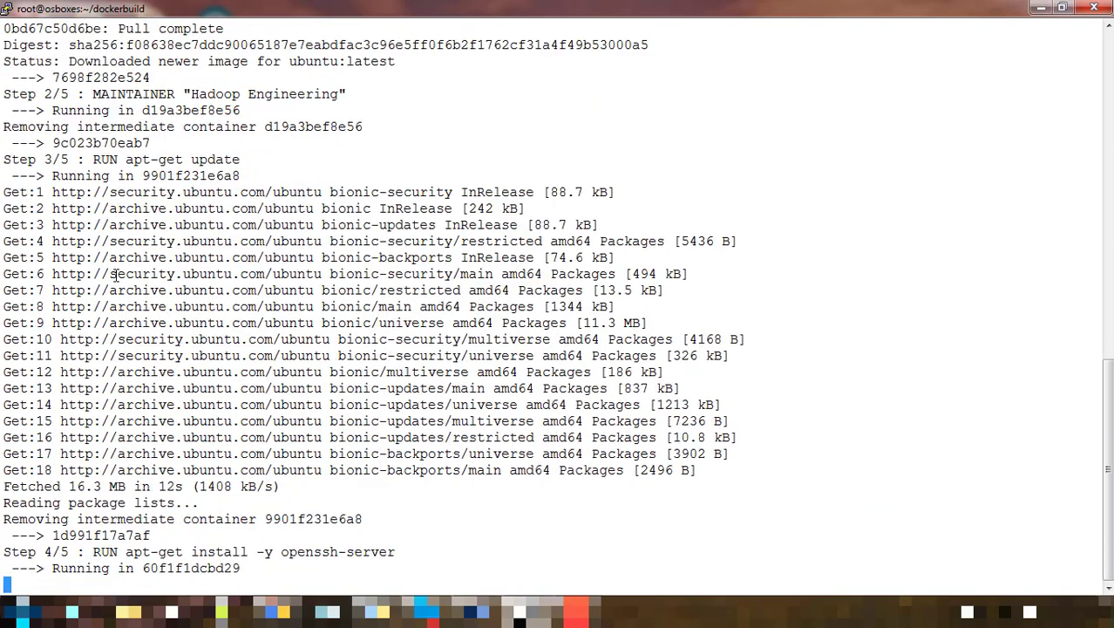
{"action": "scroll", "scroll_direction": "down", "scroll_amount": 3}
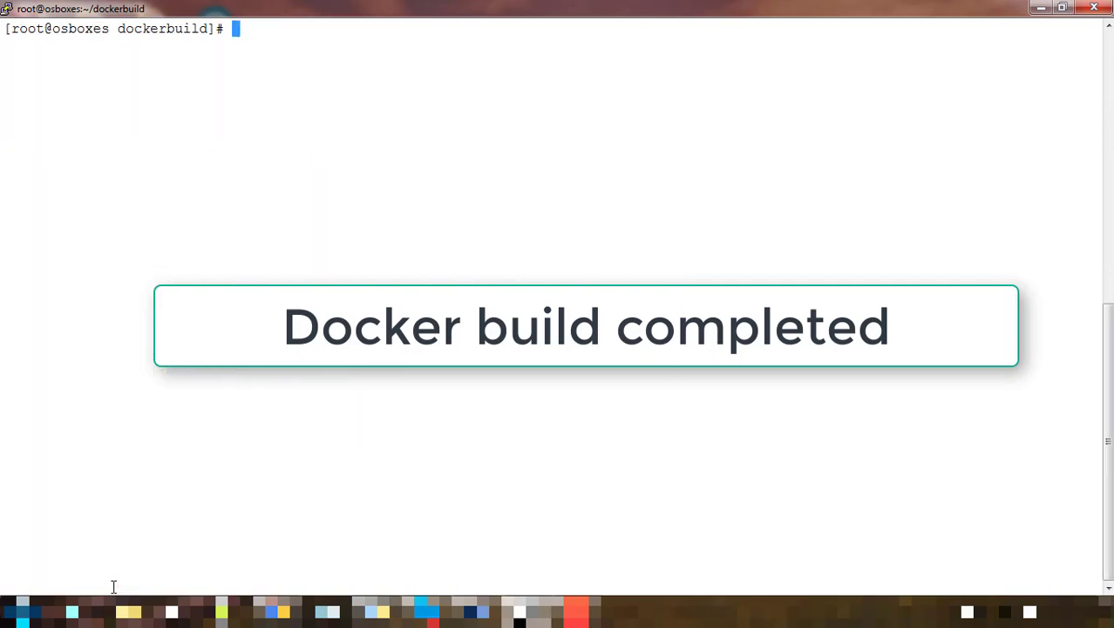
Run docker image ls to show myubuntu:1.0 alongside ubuntu:latest
{"action": "type", "text": "docker image ls"}
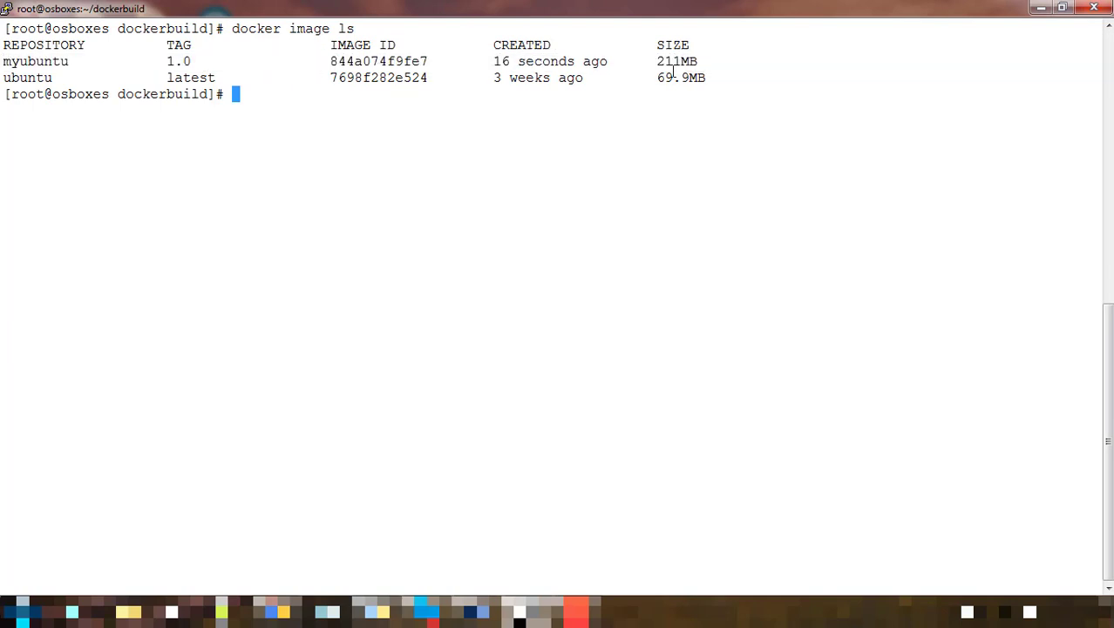
{"action": "mouse_move", "coordinate": [290, 187]}
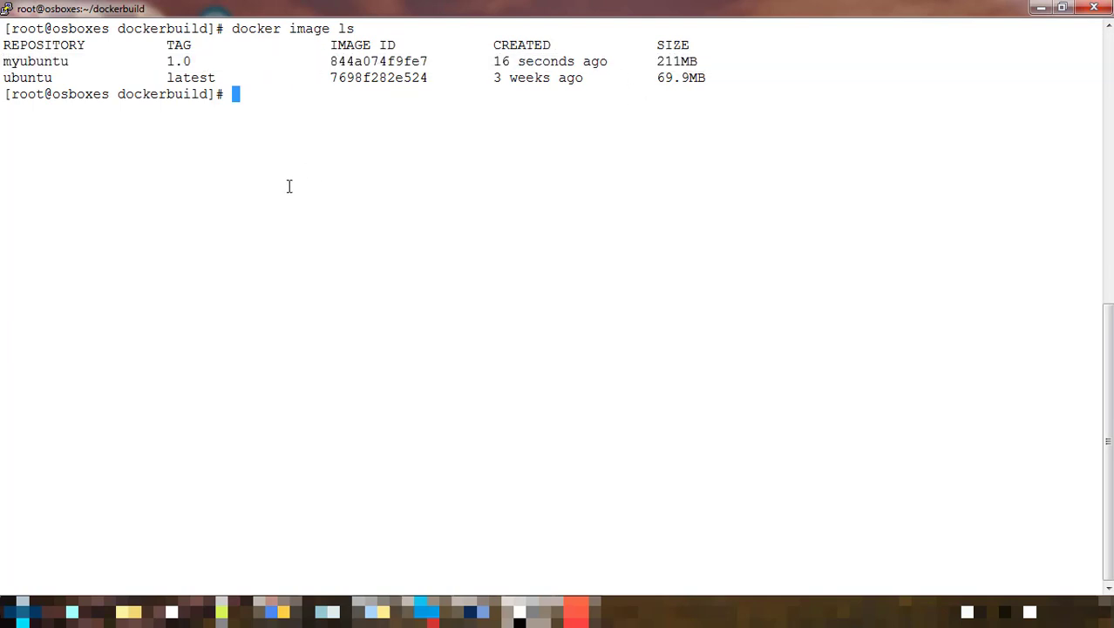
Run docker run myubuntu:1.0 to print Hello World, then begin another docker command
{"action": "type", "text": "docker"}
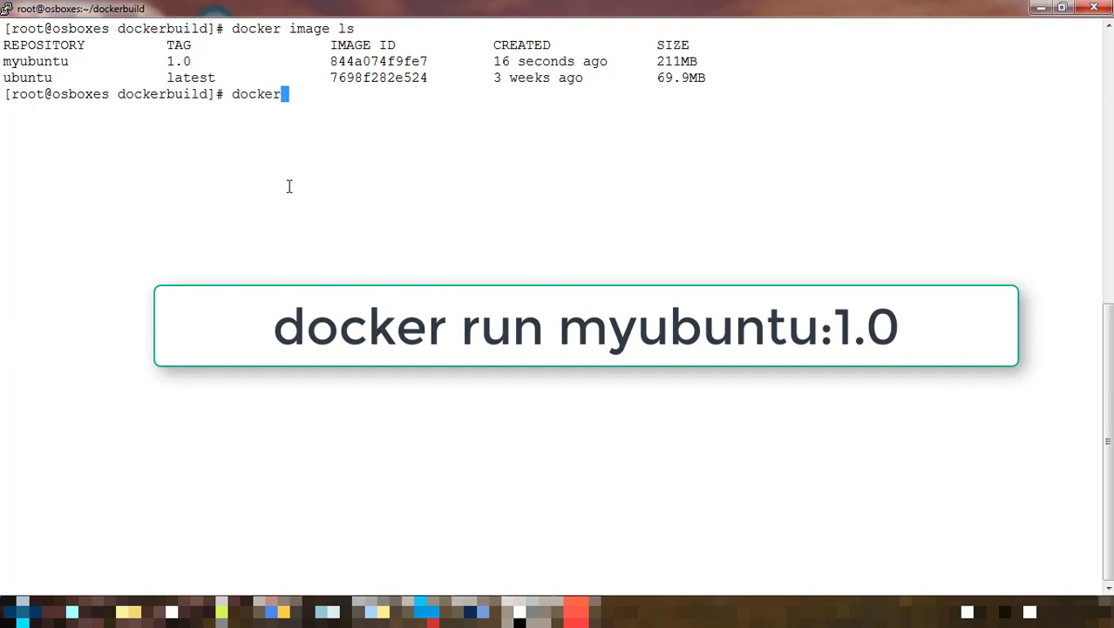
{"action": "type", "text": "run"}
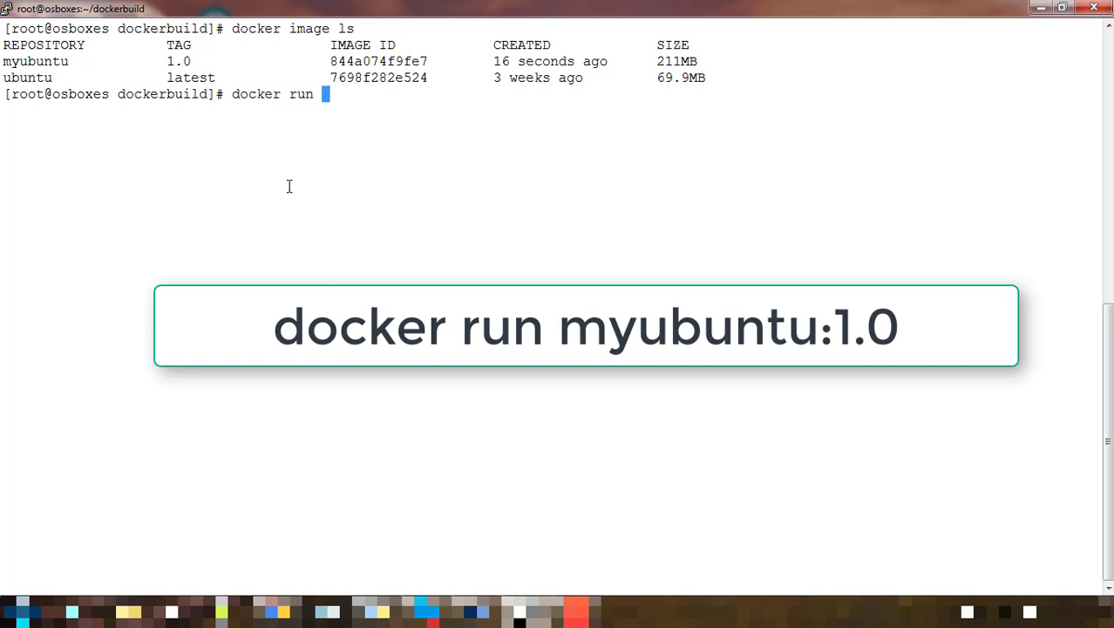
{"action": "double_click", "coordinate": [35, 61]}
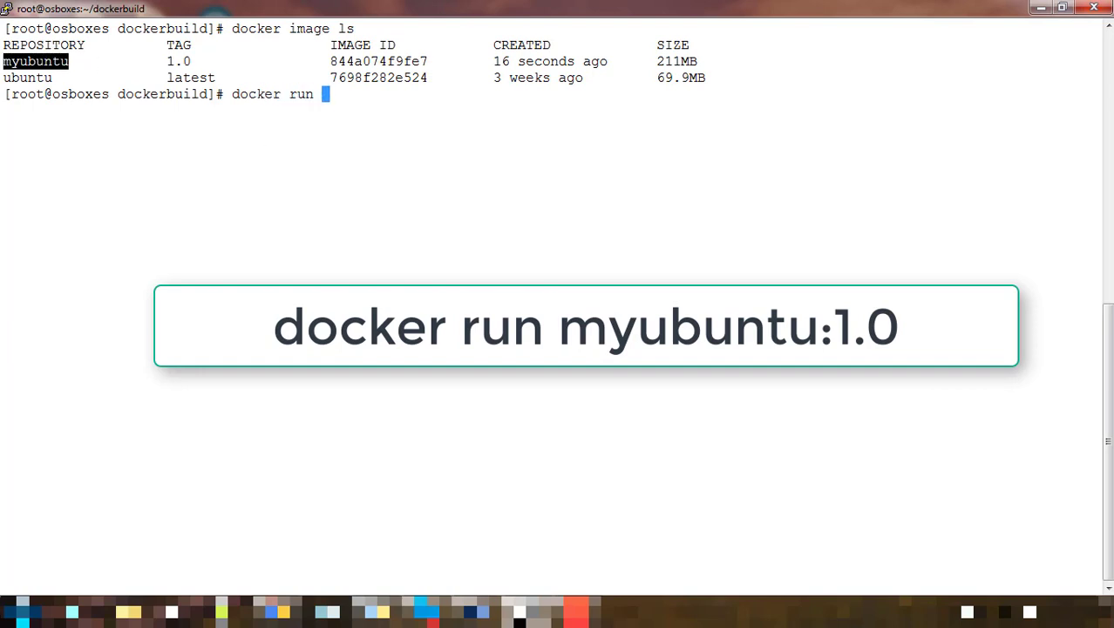
{"action": "type", "text": "myubuntu:1.0"}
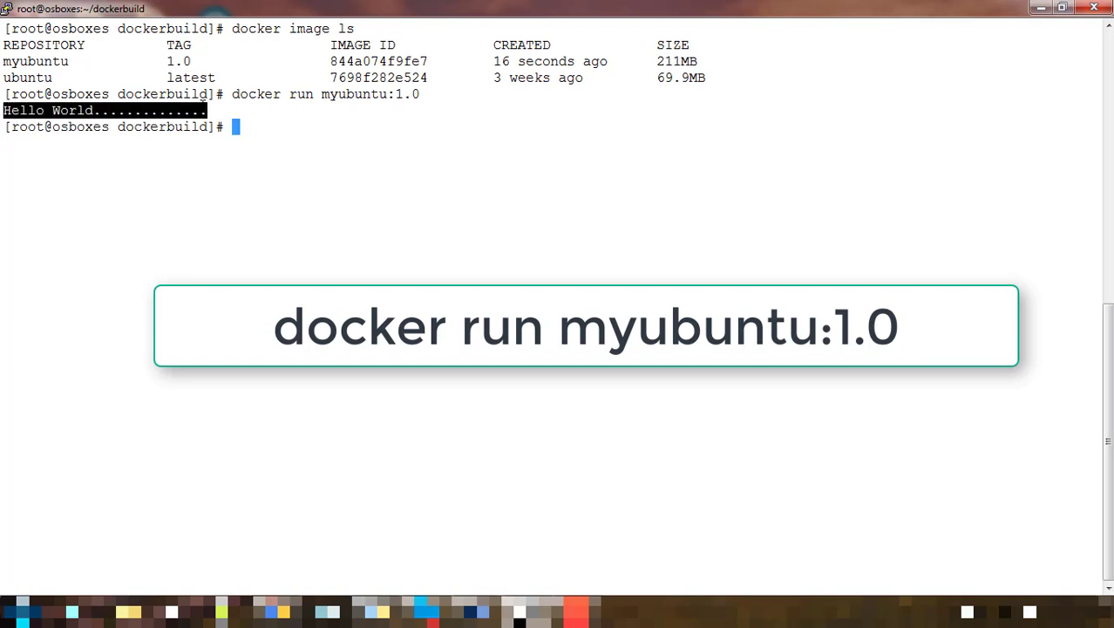
{"action": "type", "text": "dock"}
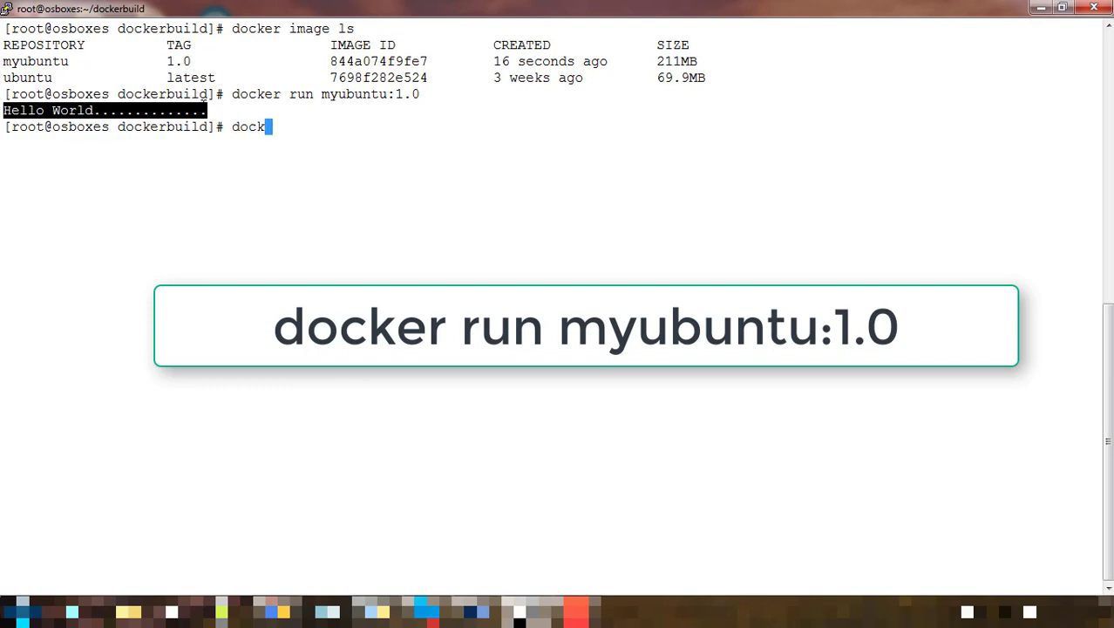